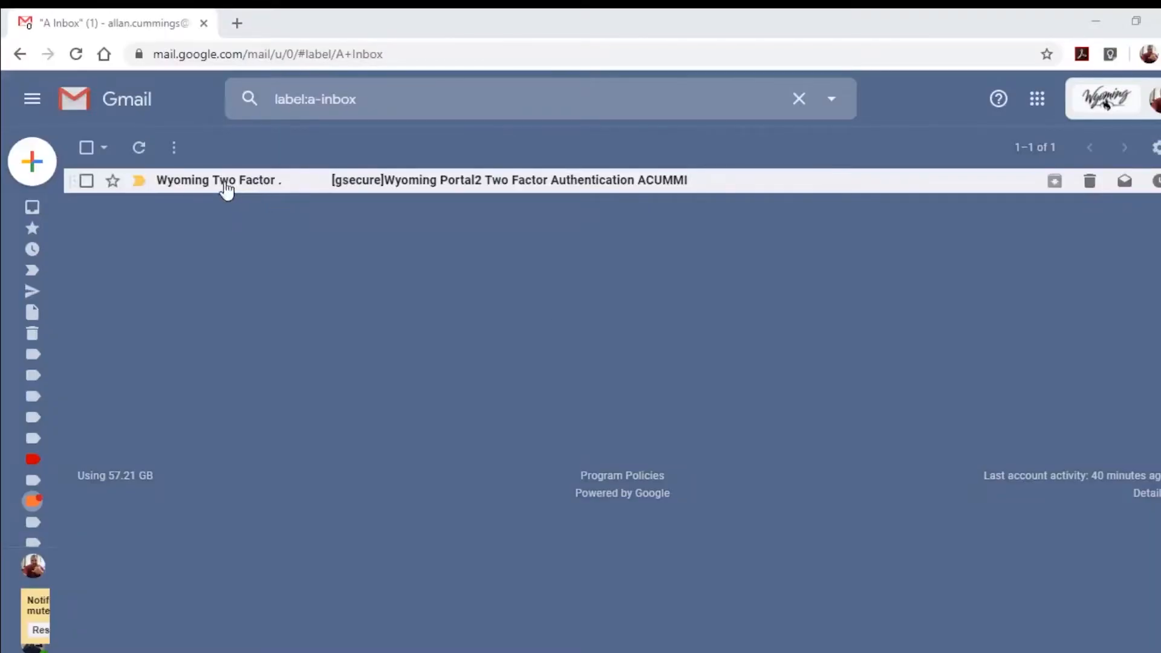
# Open the Wyoming Portal2 two-factor email showing the QR code and secret key.
pyautogui.click(216, 180)
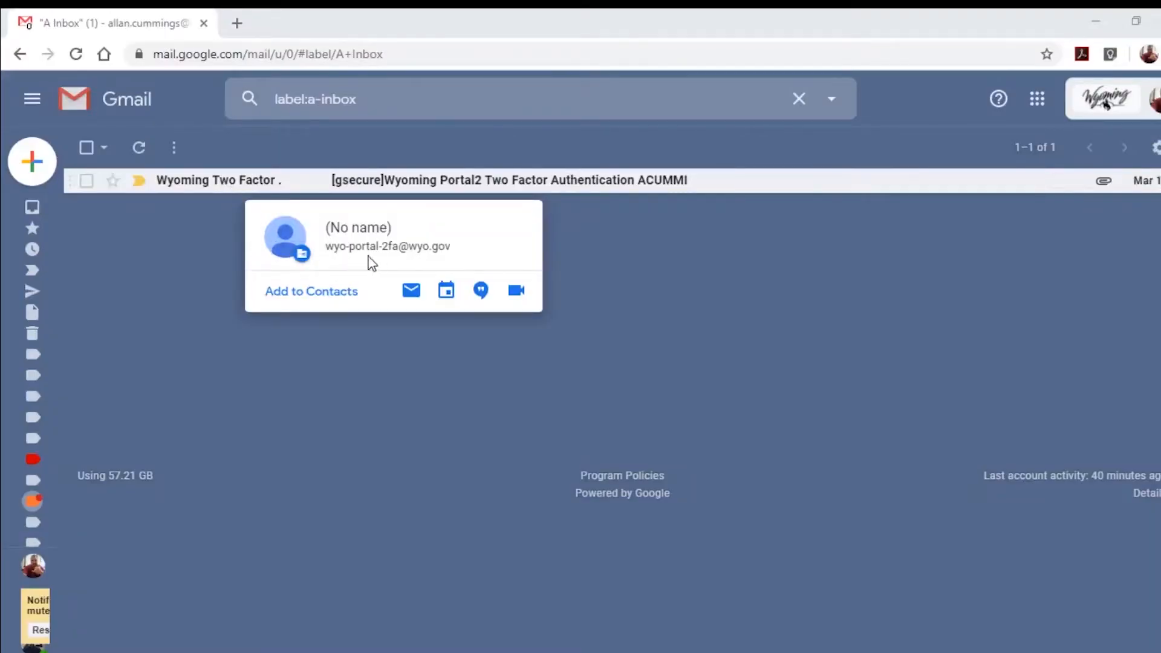
pyautogui.moveTo(437, 266)
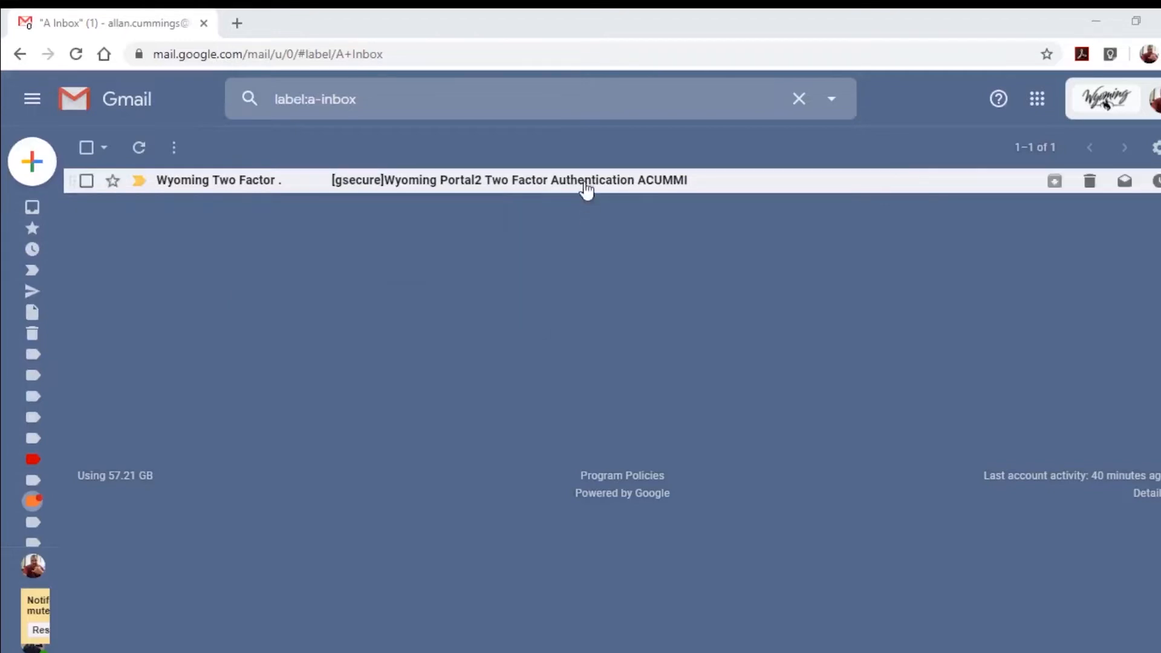
pyautogui.click(510, 180)
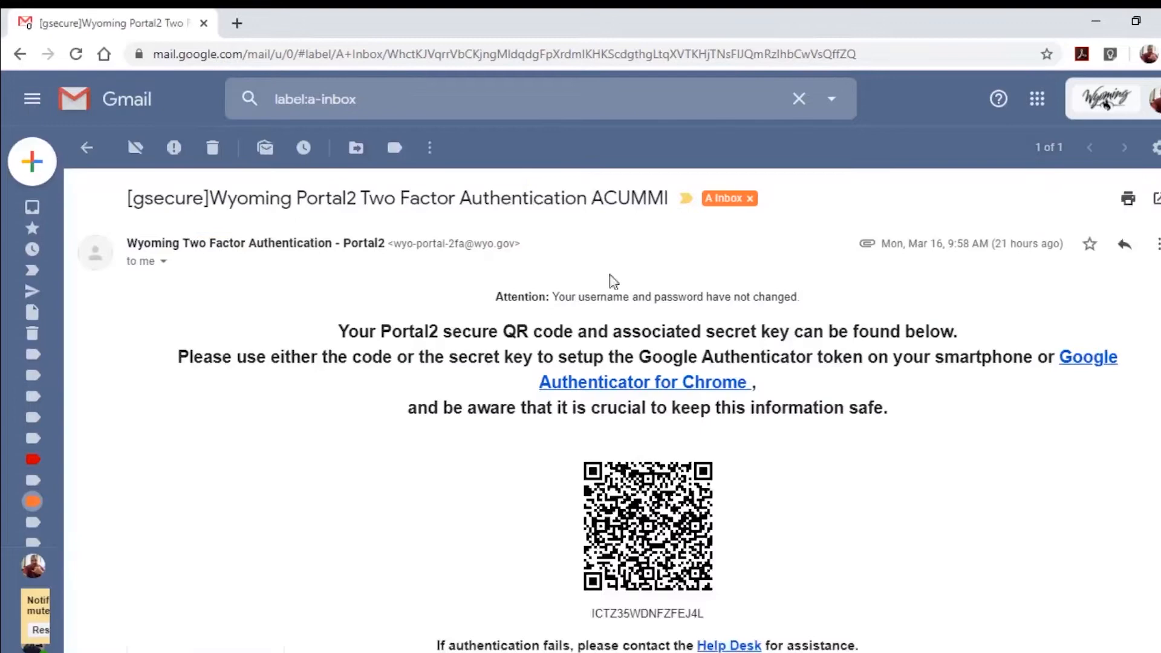
pyautogui.moveTo(894, 325)
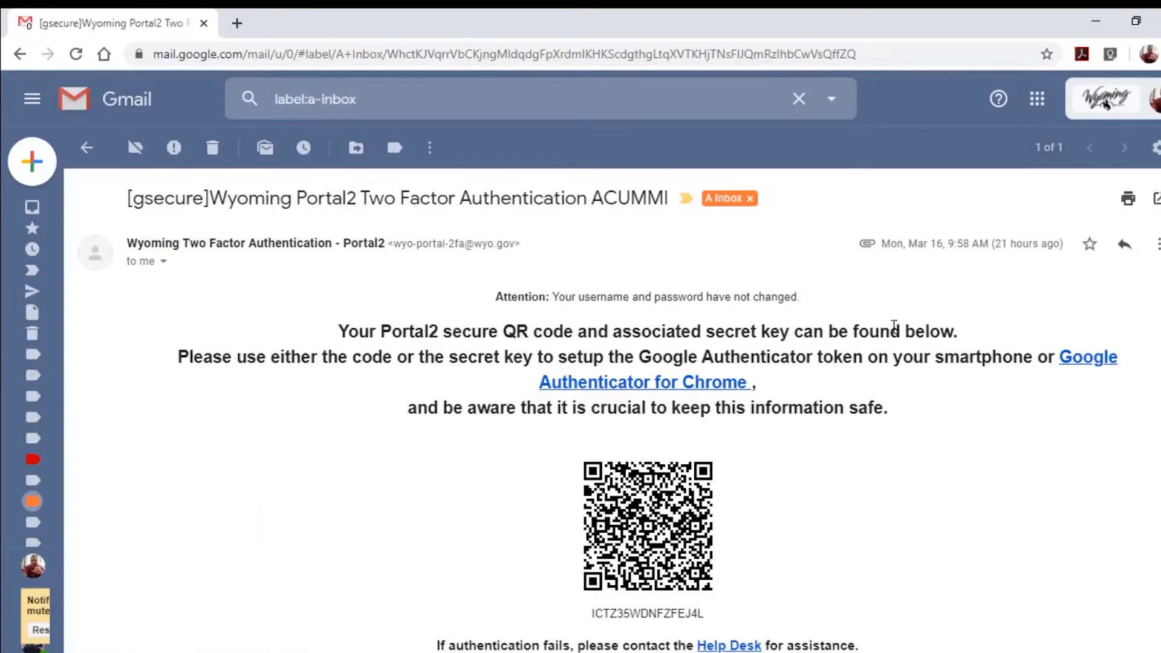
pyautogui.moveTo(1067, 386)
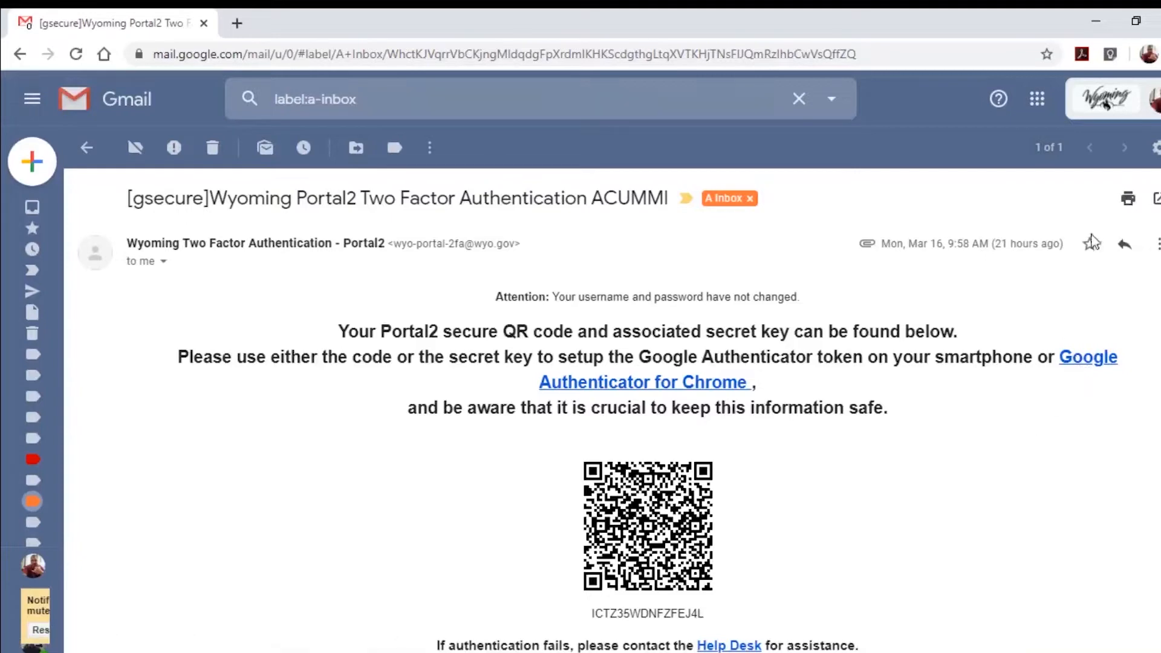
# Install the Authenticator extension from its Chrome Web Store page, confirming the add-extension prompt.
pyautogui.click(642, 381)
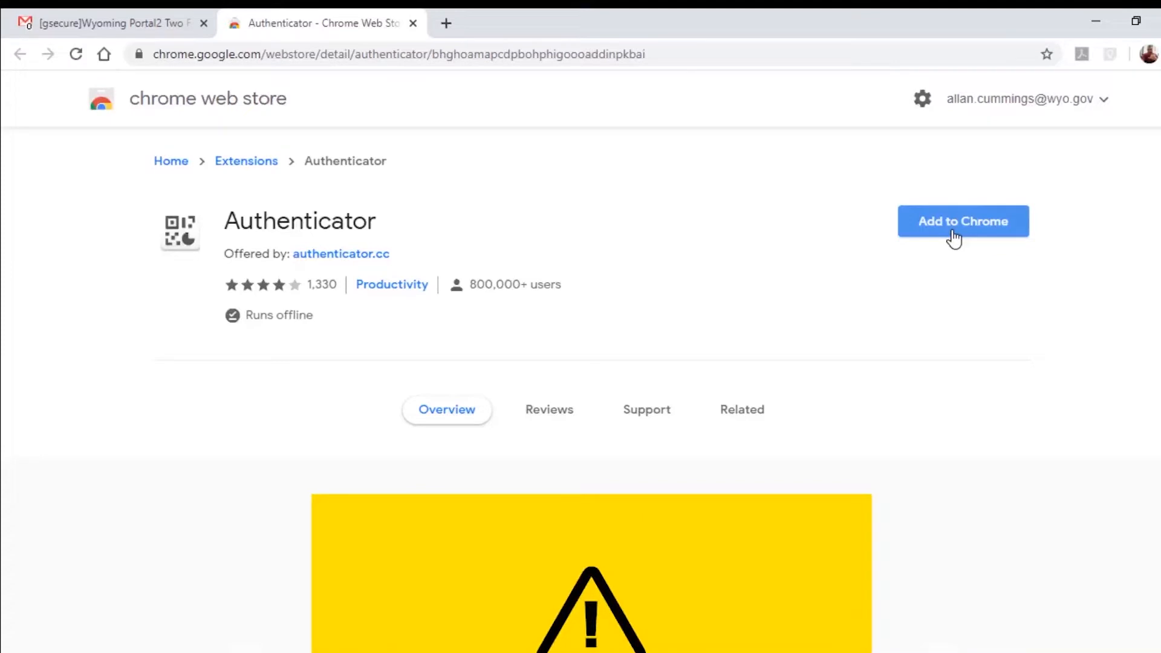
pyautogui.click(963, 220)
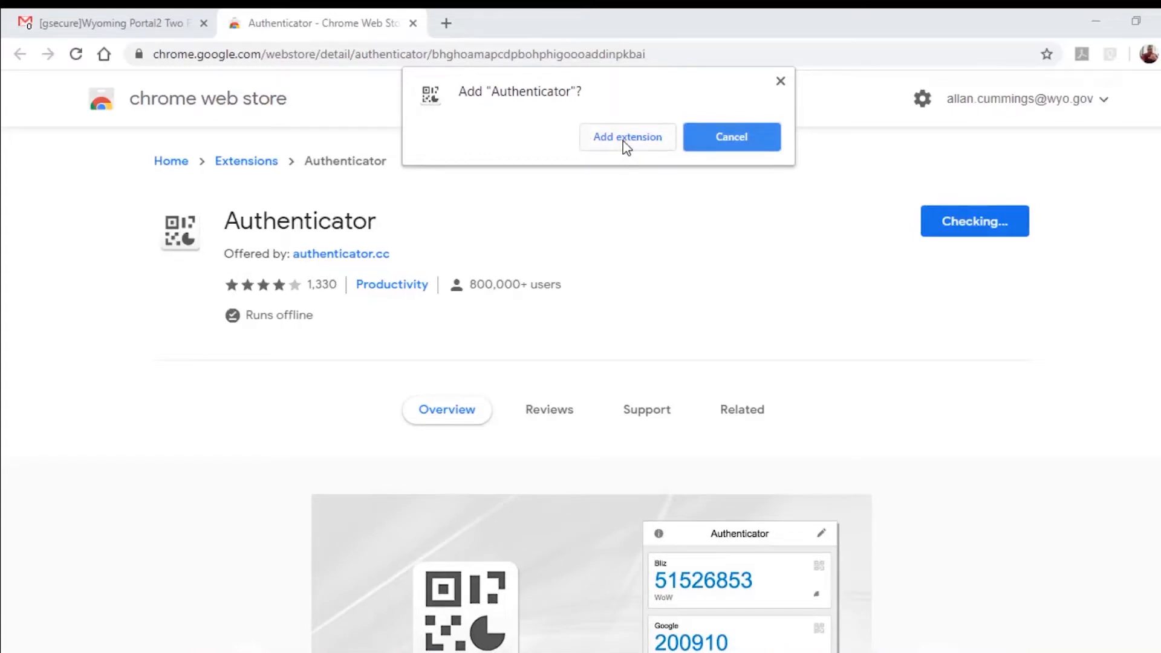
pyautogui.click(627, 137)
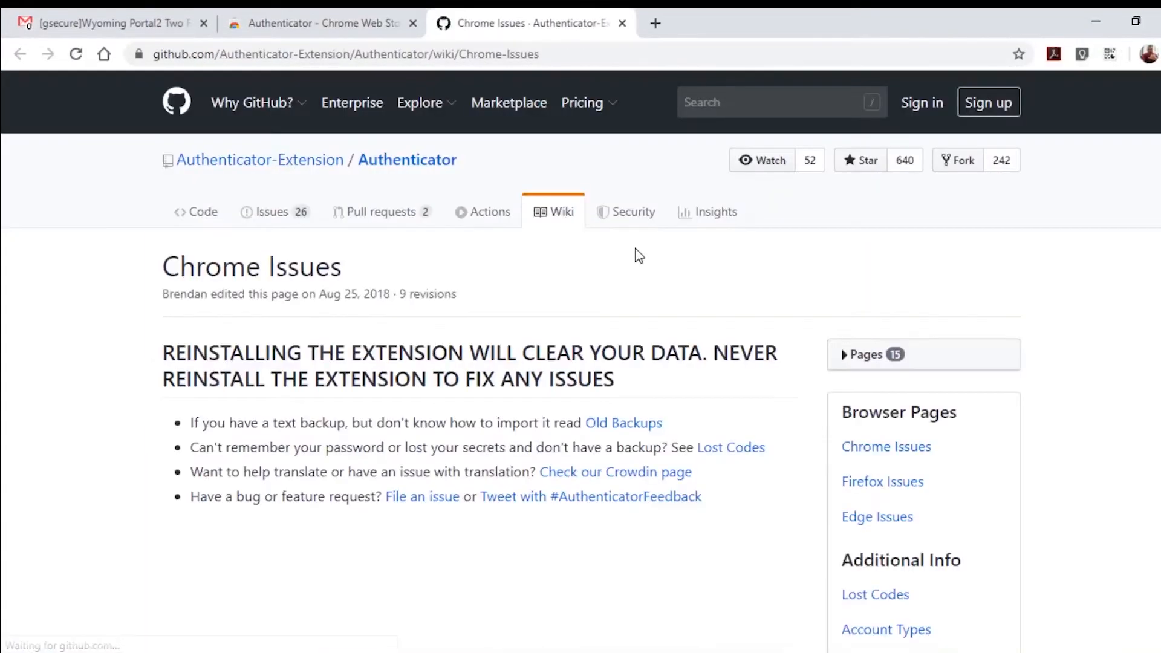
pyautogui.moveTo(628, 308)
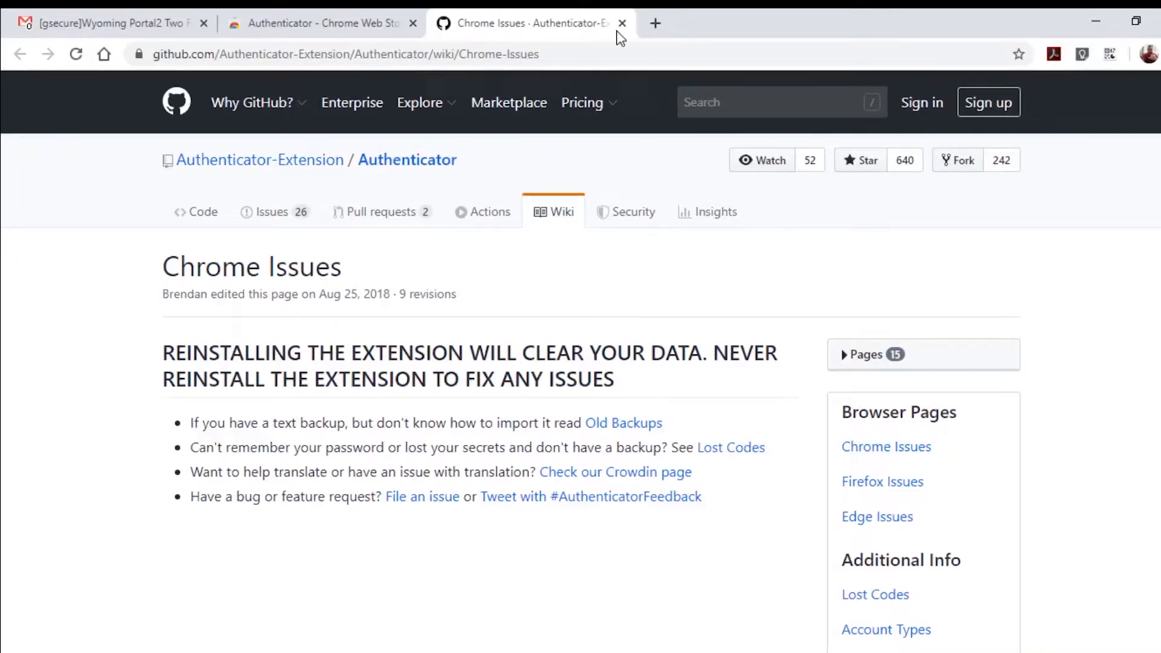
# Close the extension's GitHub help tab and bring up the empty Authenticator panel over the email.
pyautogui.click(107, 23)
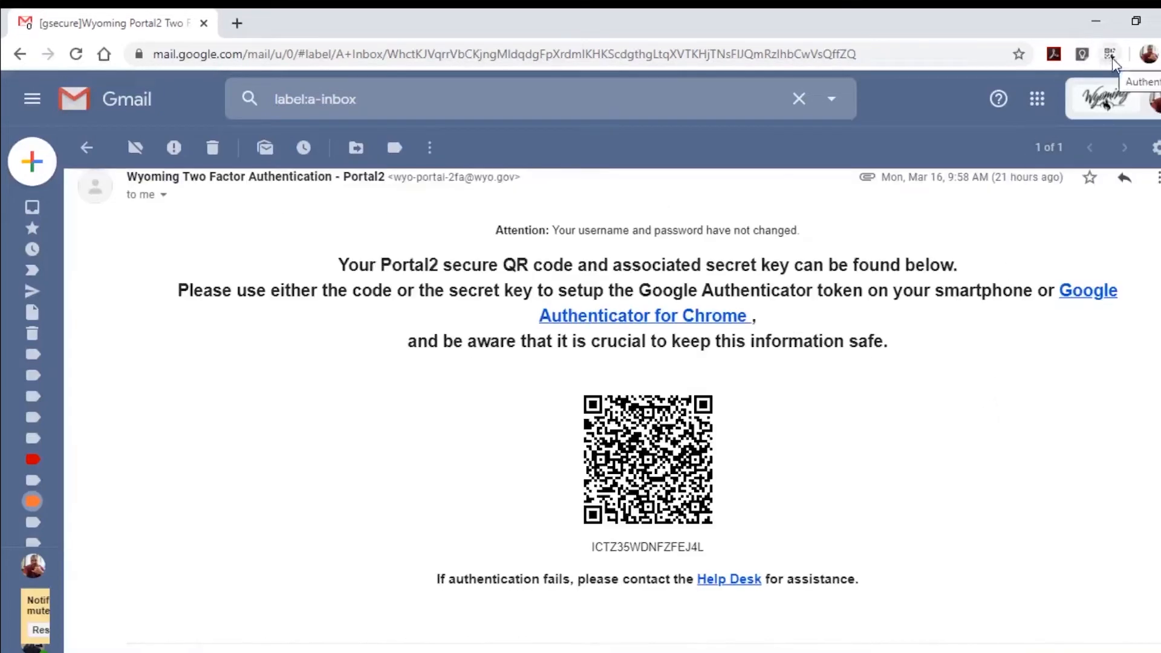
pyautogui.click(1109, 53)
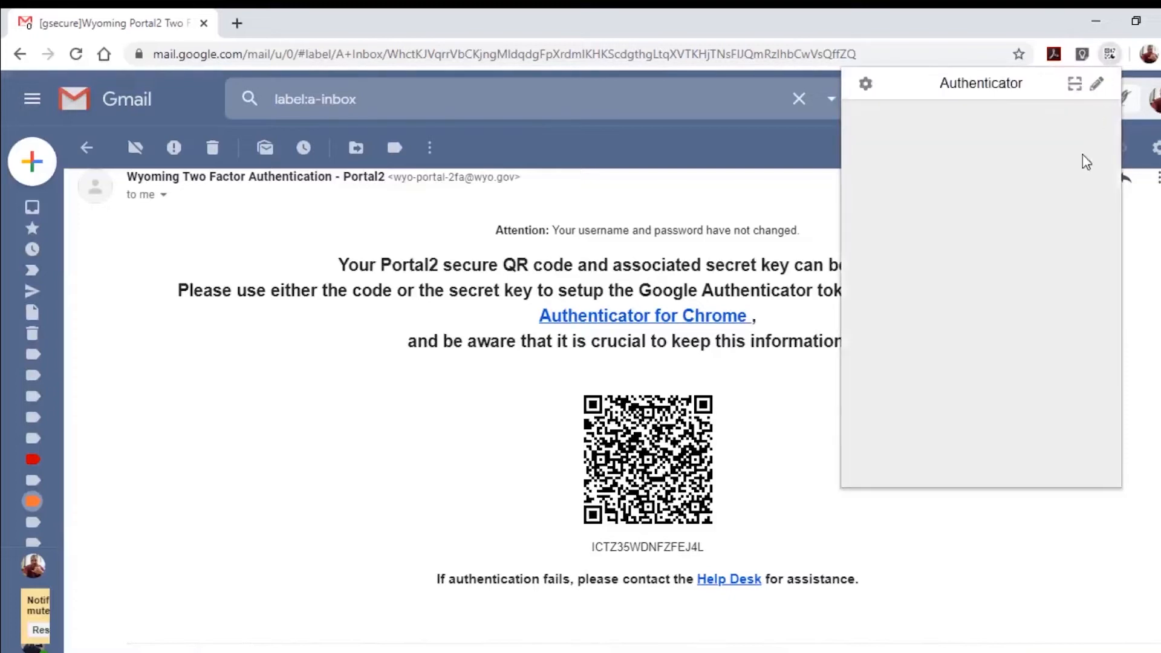
pyautogui.moveTo(1099, 112)
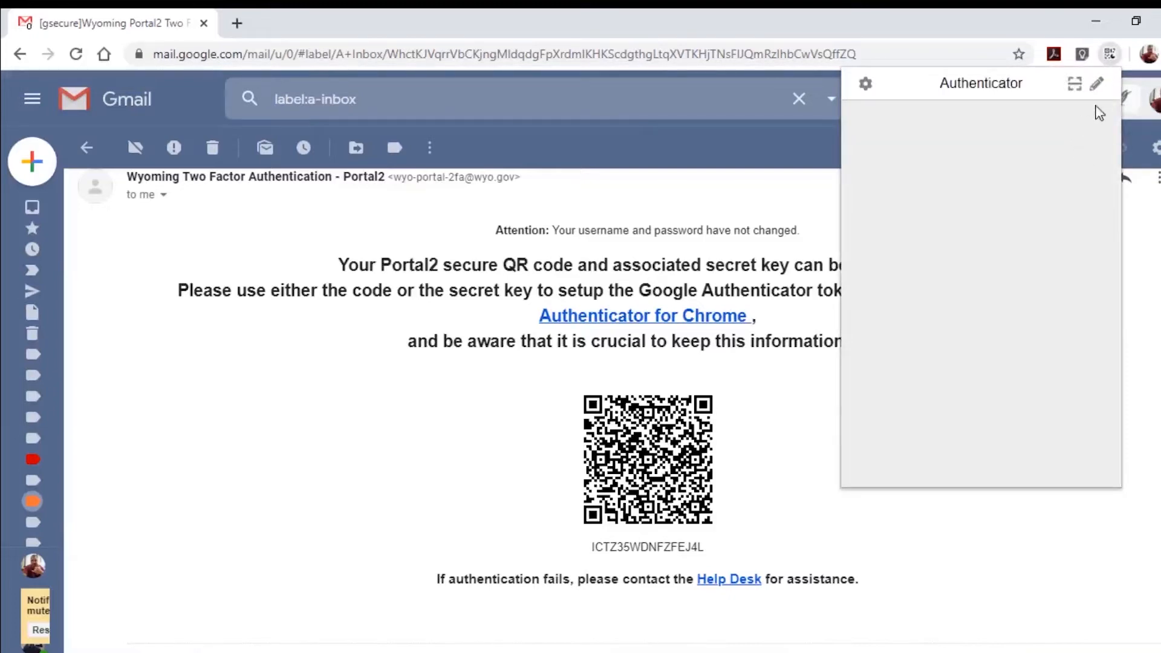
pyautogui.moveTo(1090, 126)
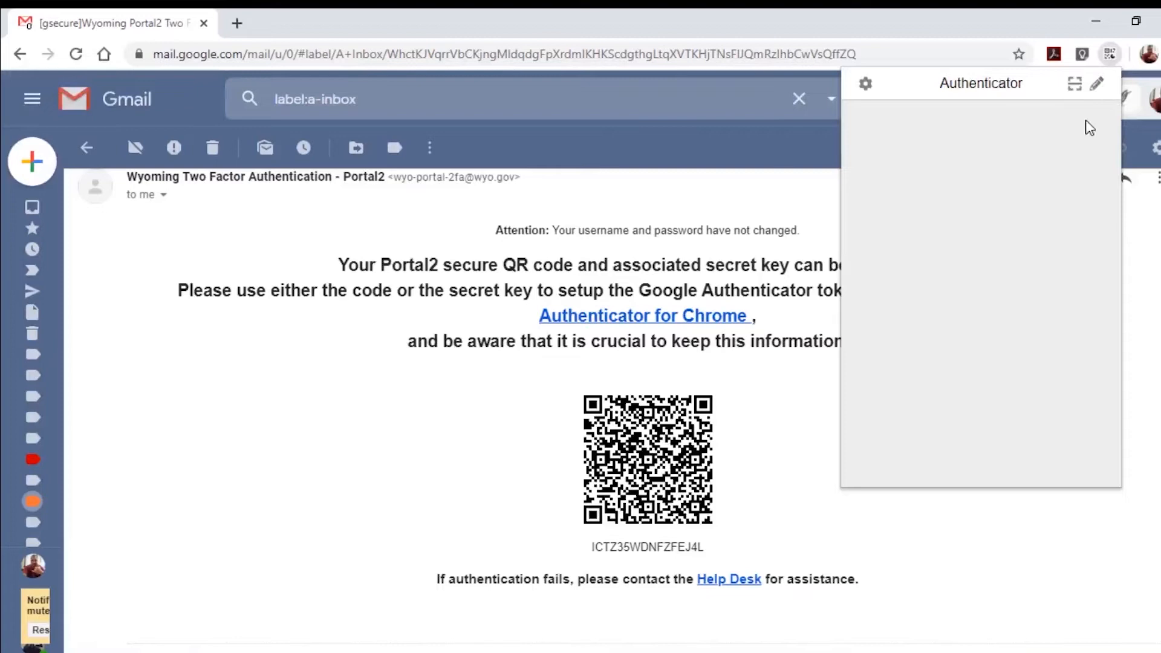
pyautogui.moveTo(1074, 83)
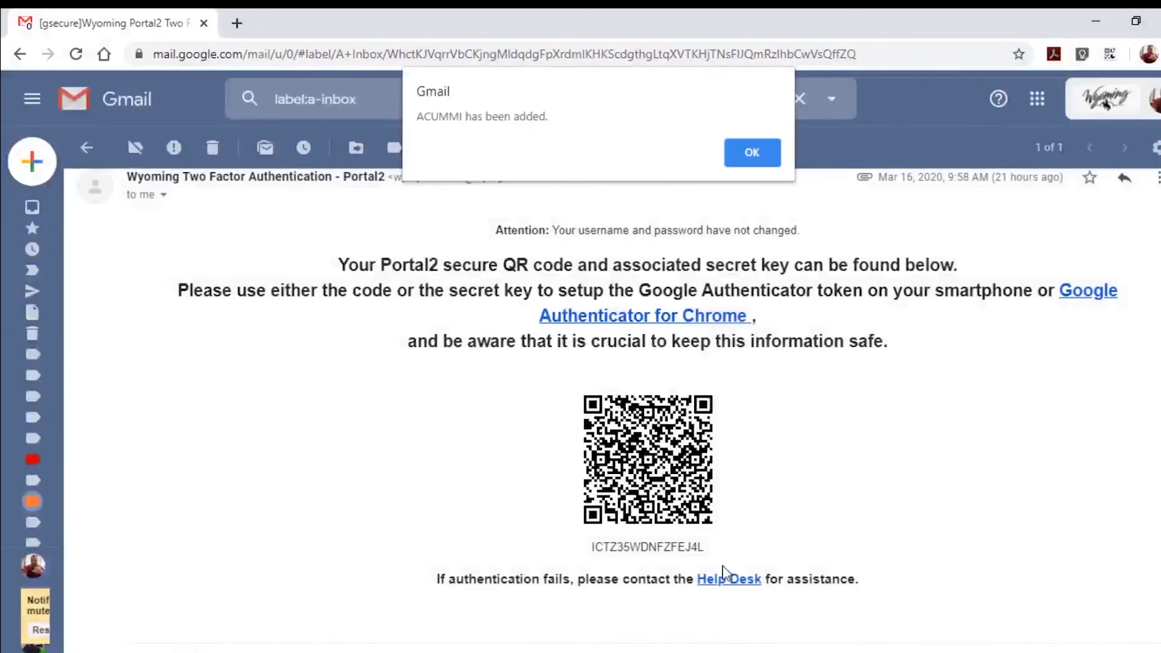
pyautogui.moveTo(441, 135)
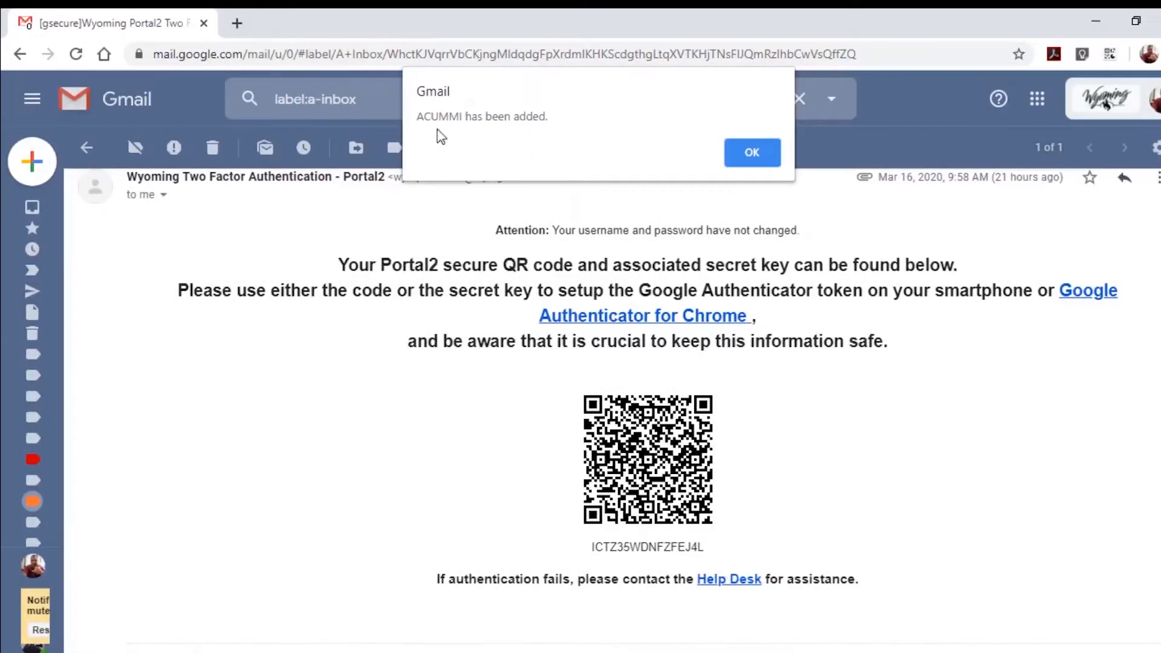
pyautogui.moveTo(576, 132)
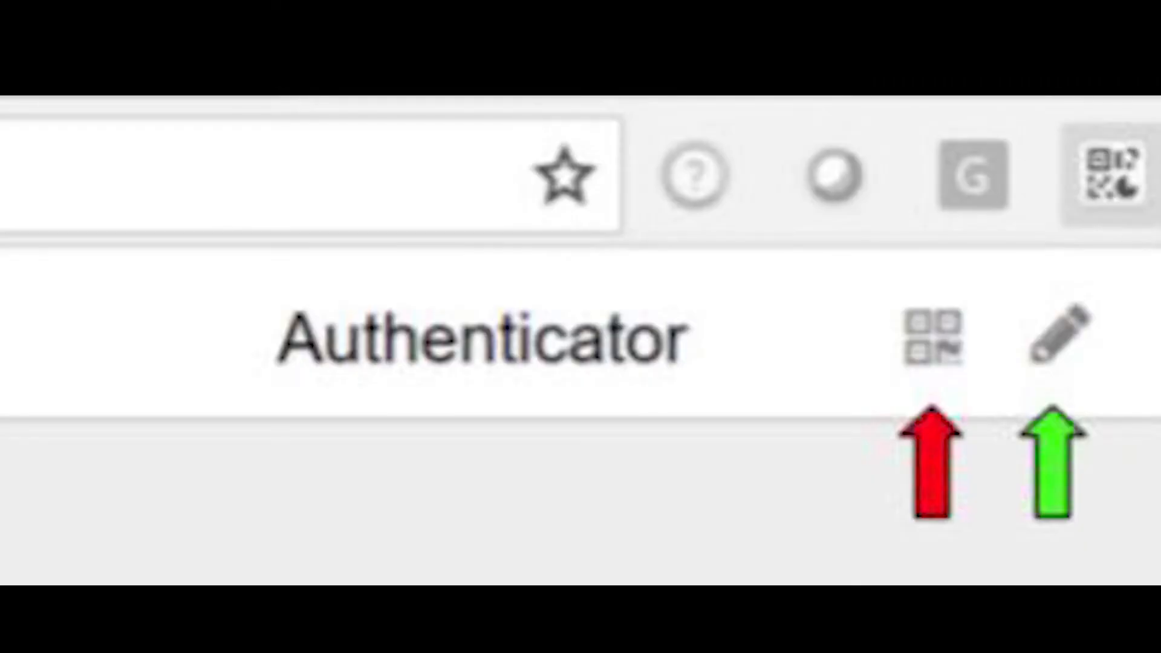
pyautogui.click(1060, 338)
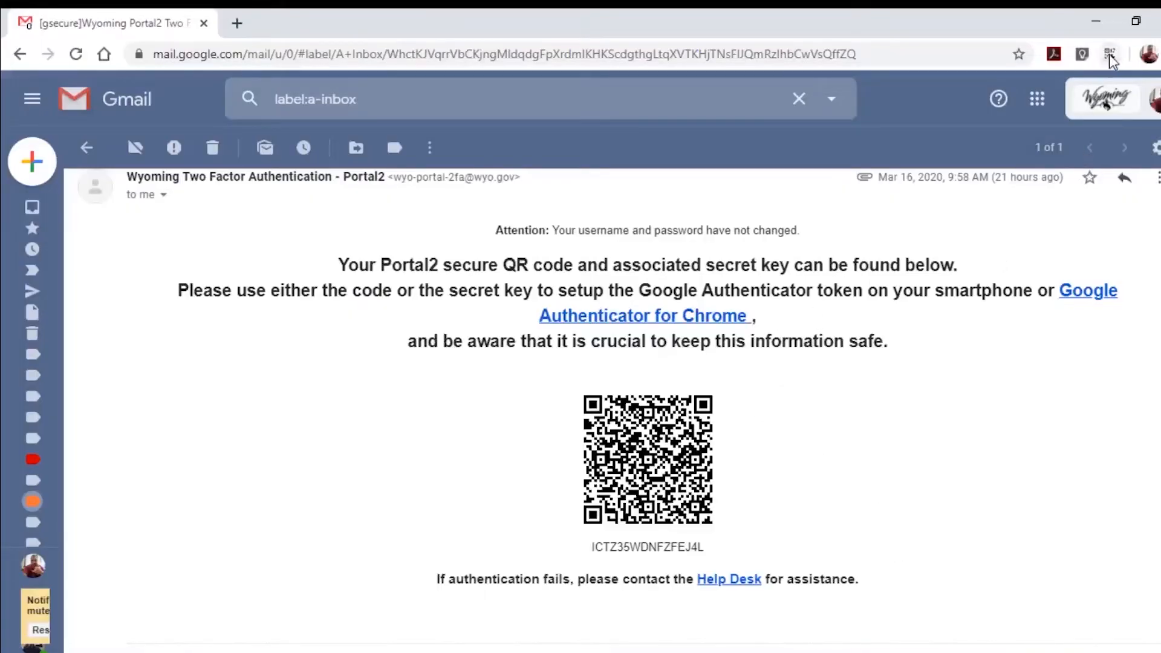
pyautogui.click(1110, 54)
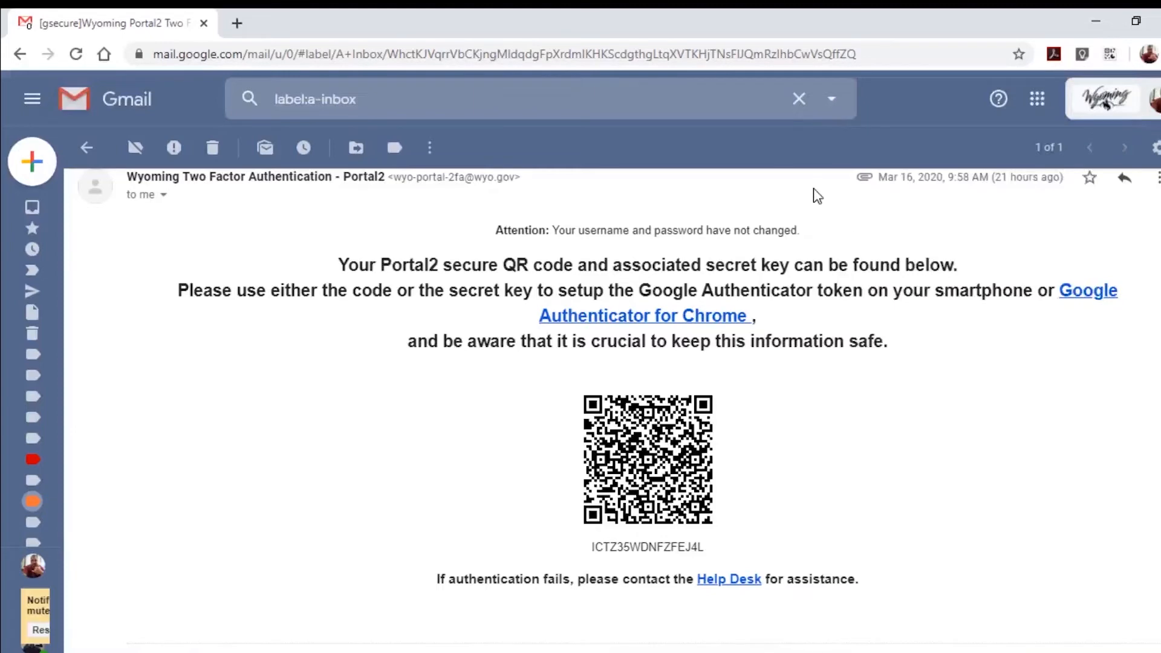
pyautogui.moveTo(793, 206)
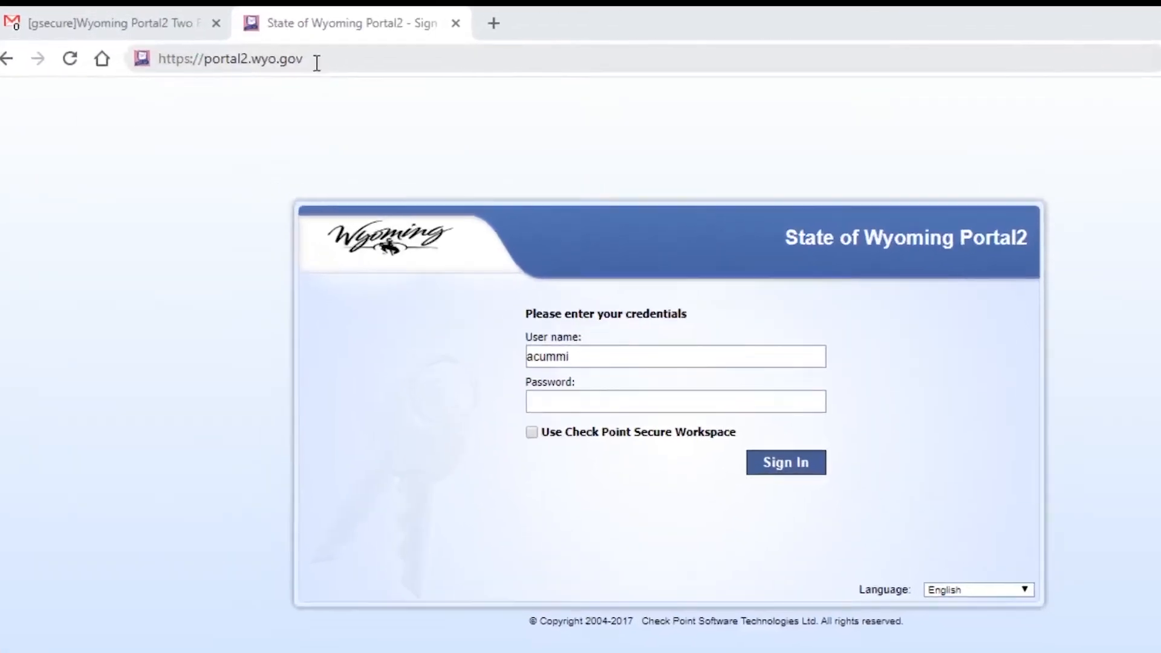
# Select the portal2.wyo.gov address to reach the Portal2 sign-in page.
pyautogui.click(230, 58)
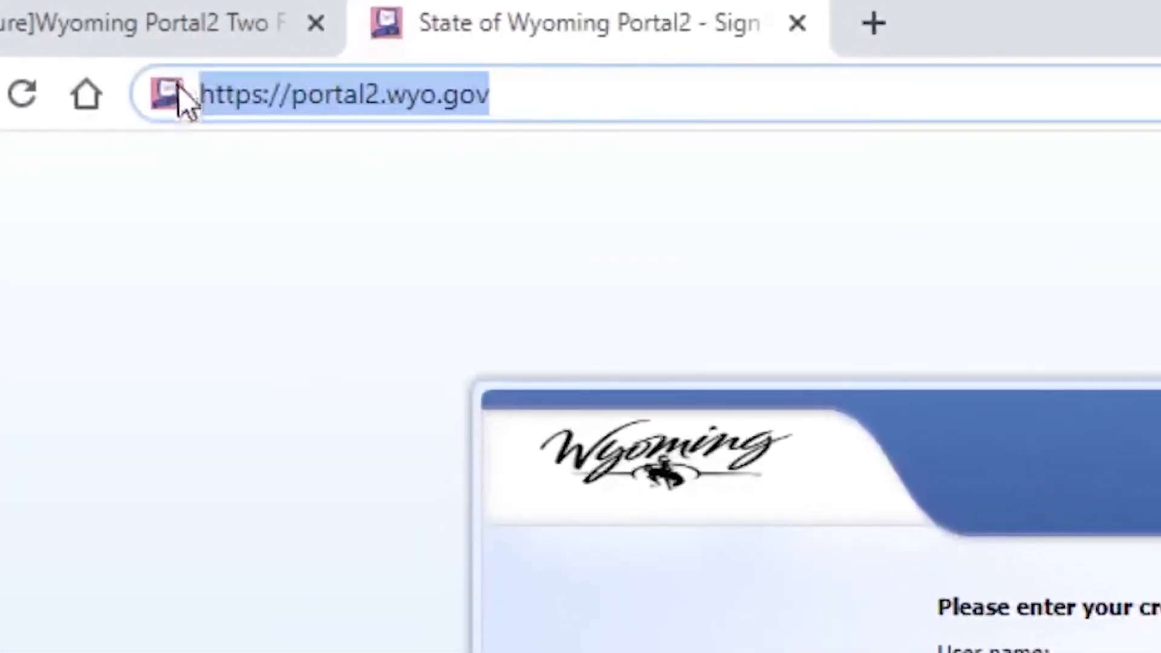
pyautogui.moveTo(464, 161)
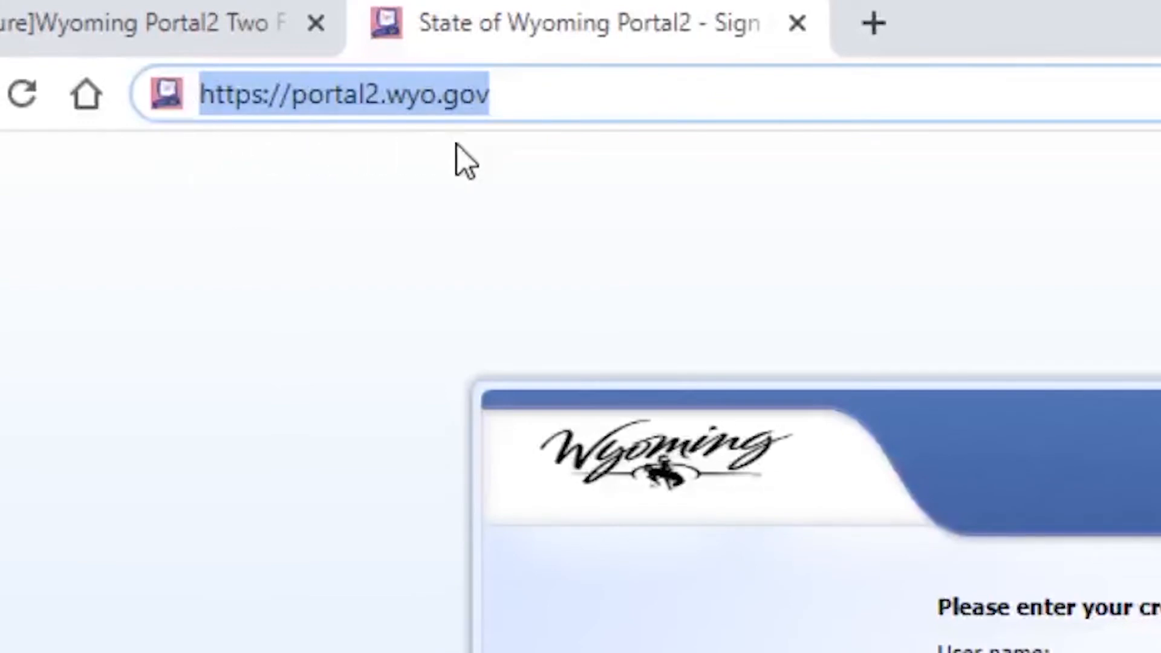
pyautogui.moveTo(467, 160)
pyautogui.write('acummi')
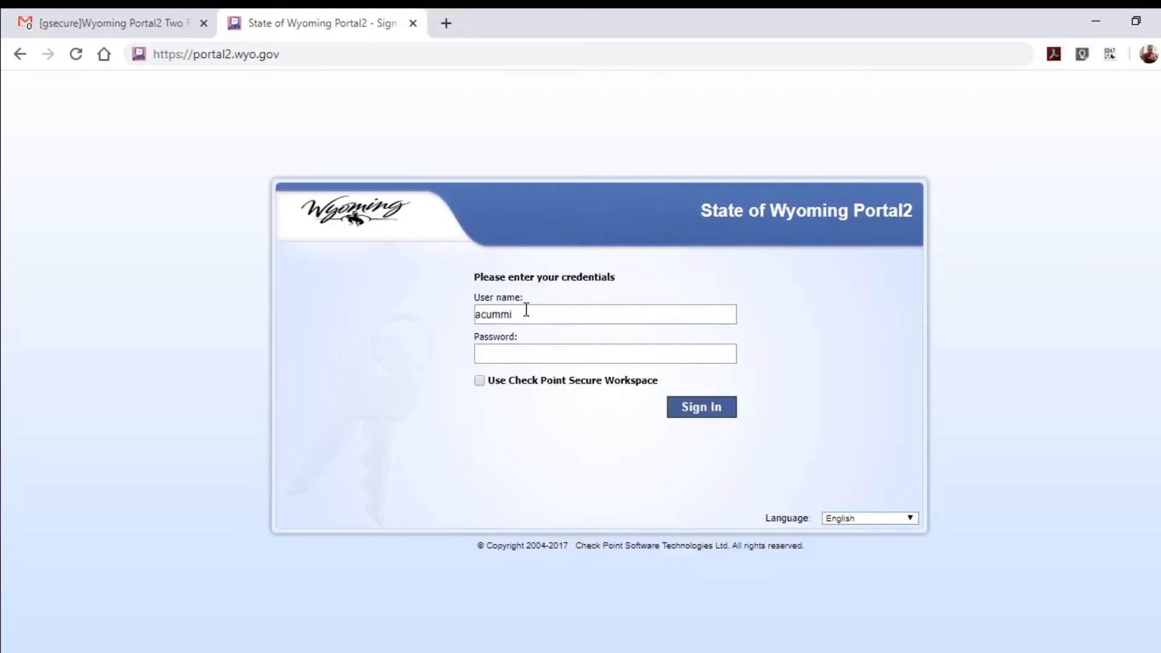
pyautogui.moveTo(511, 391)
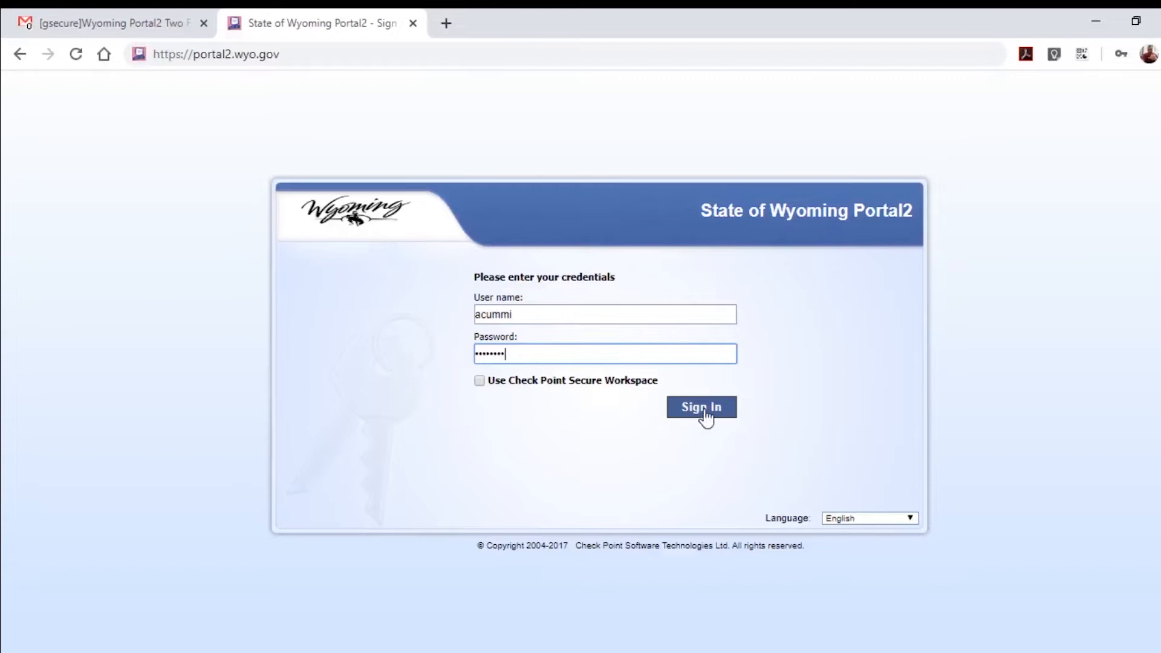
pyautogui.click(700, 406)
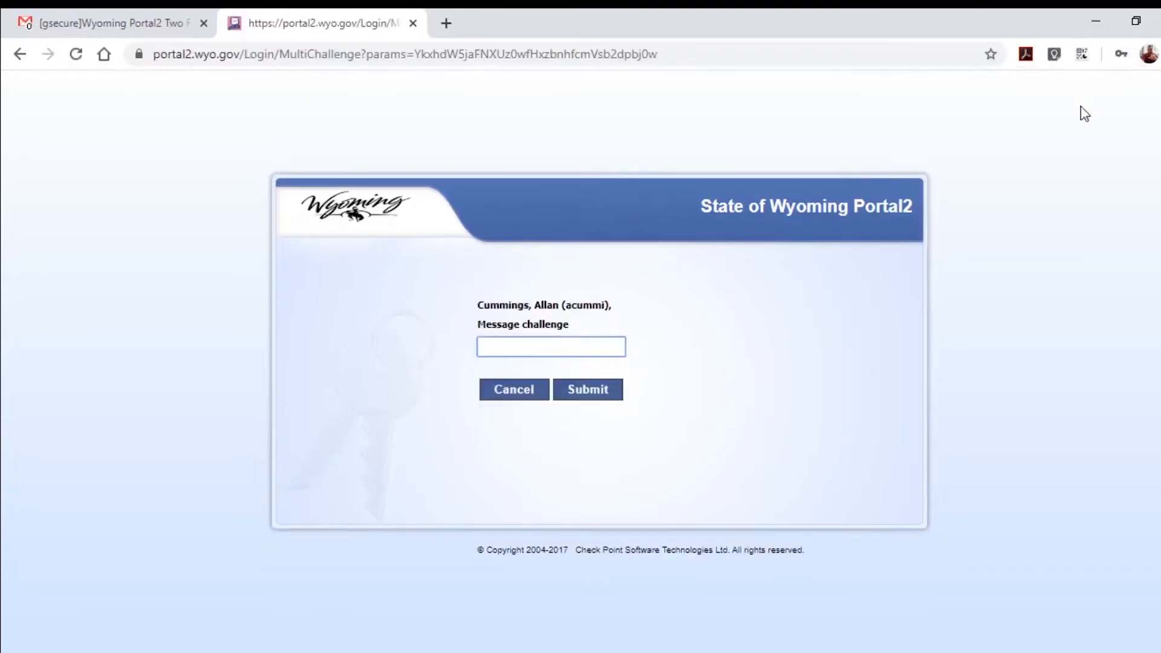
pyautogui.click(552, 347)
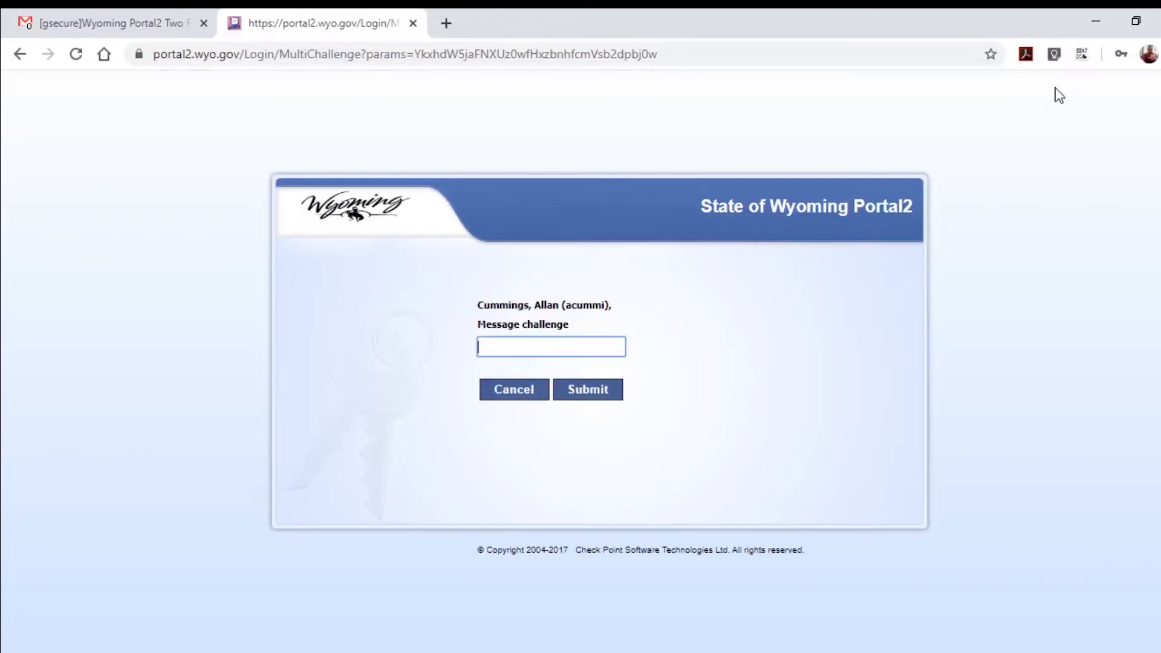
pyautogui.click(1081, 53)
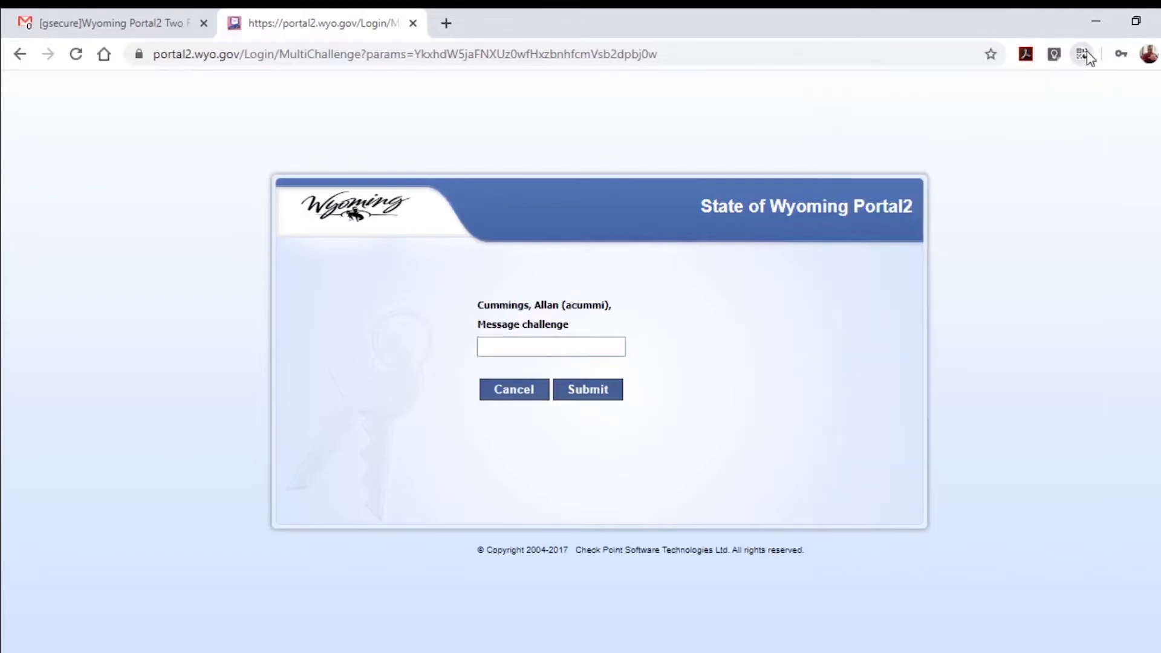
pyautogui.click(1082, 53)
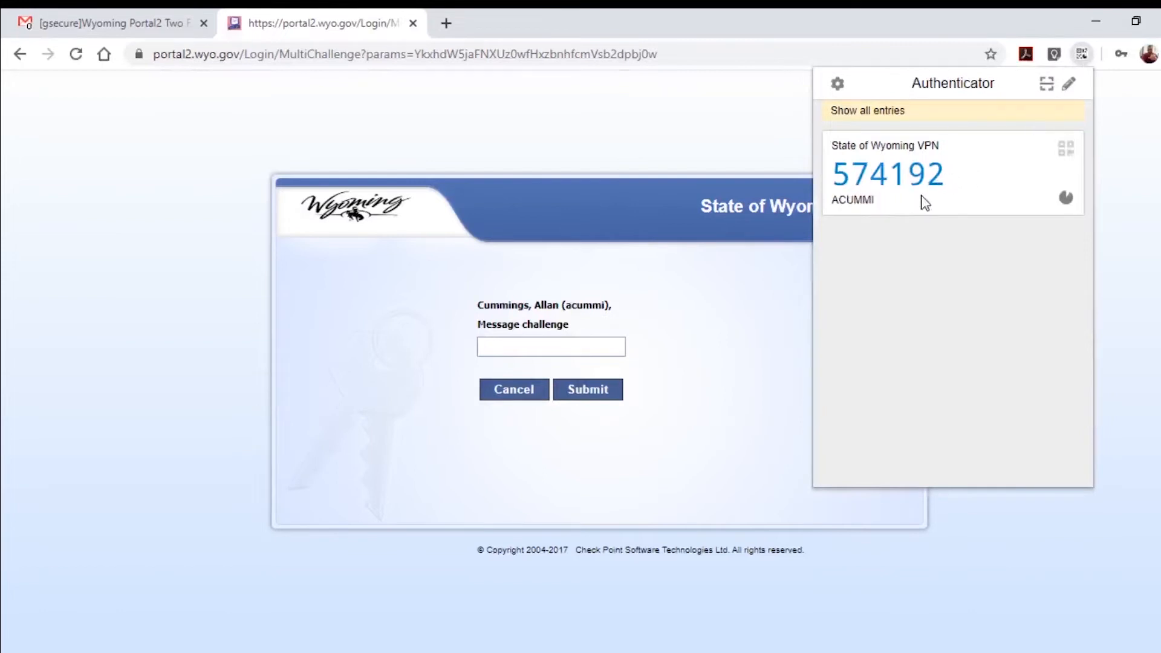
pyautogui.click(551, 347)
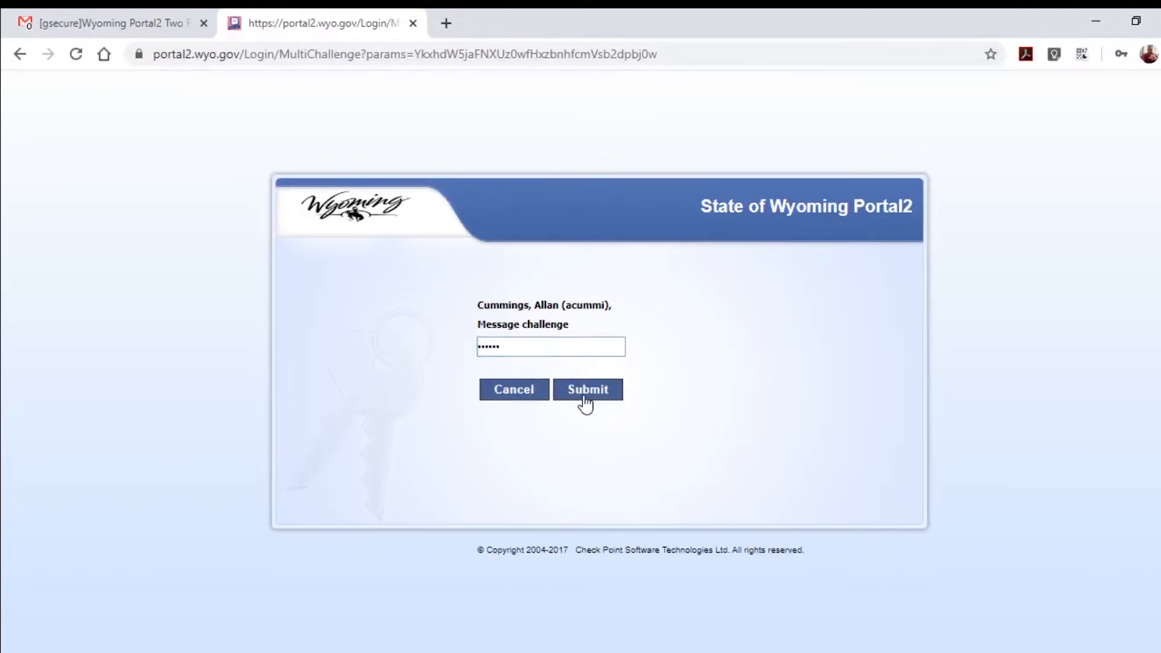
pyautogui.click(587, 388)
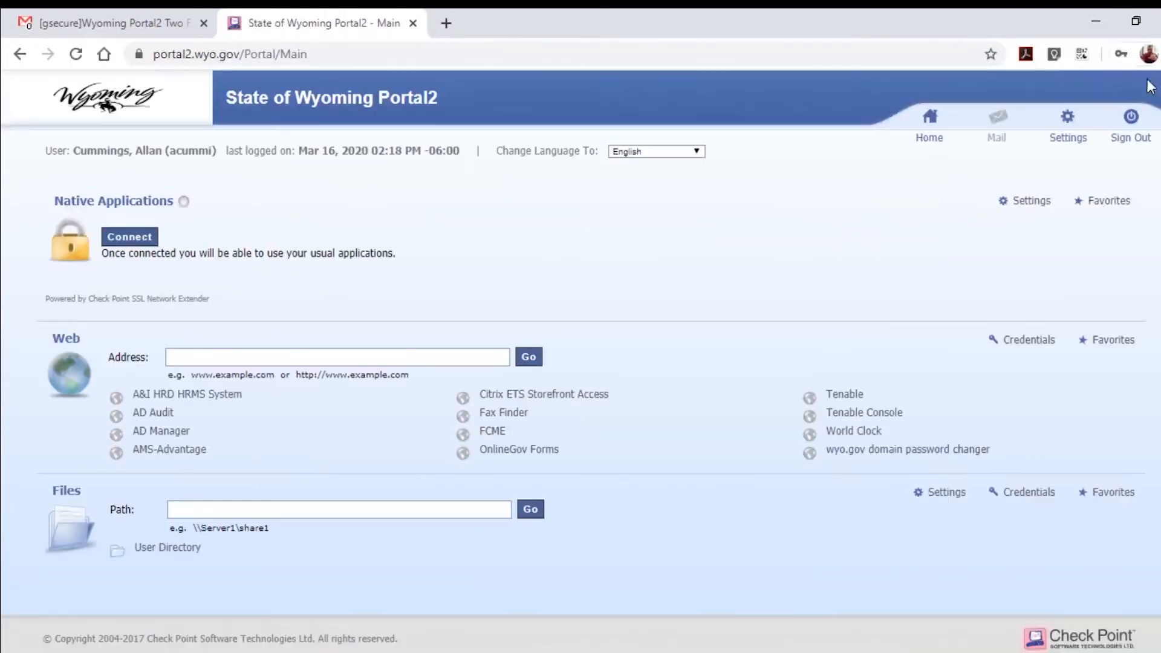
pyautogui.moveTo(880, 232)
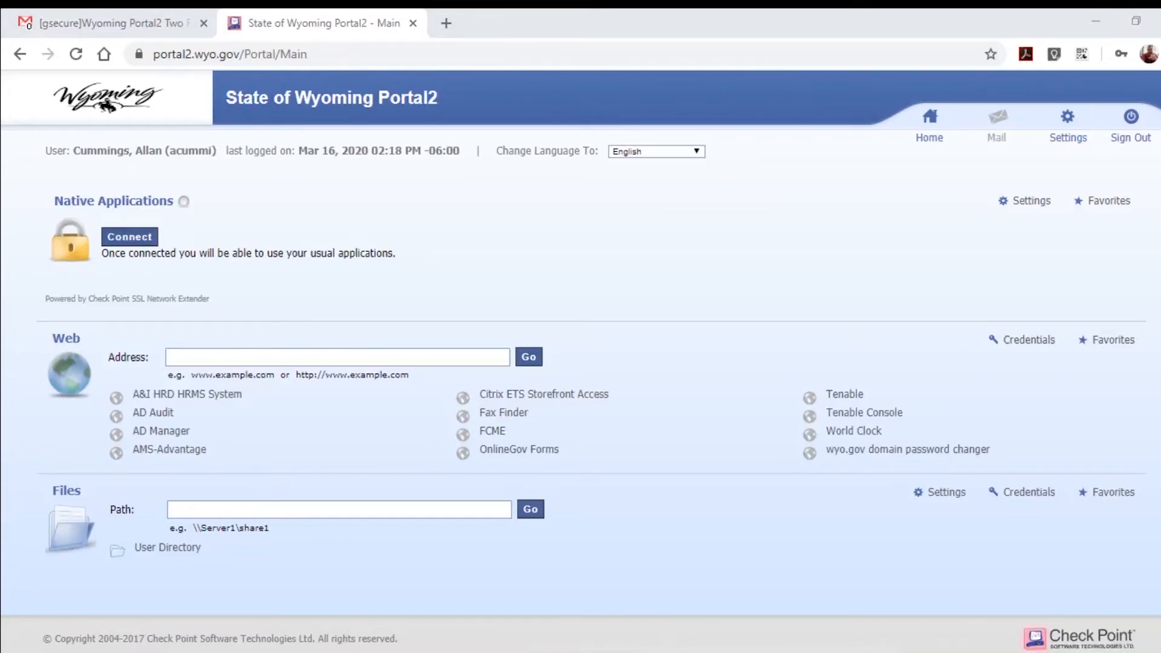
pyautogui.moveTo(66, 203)
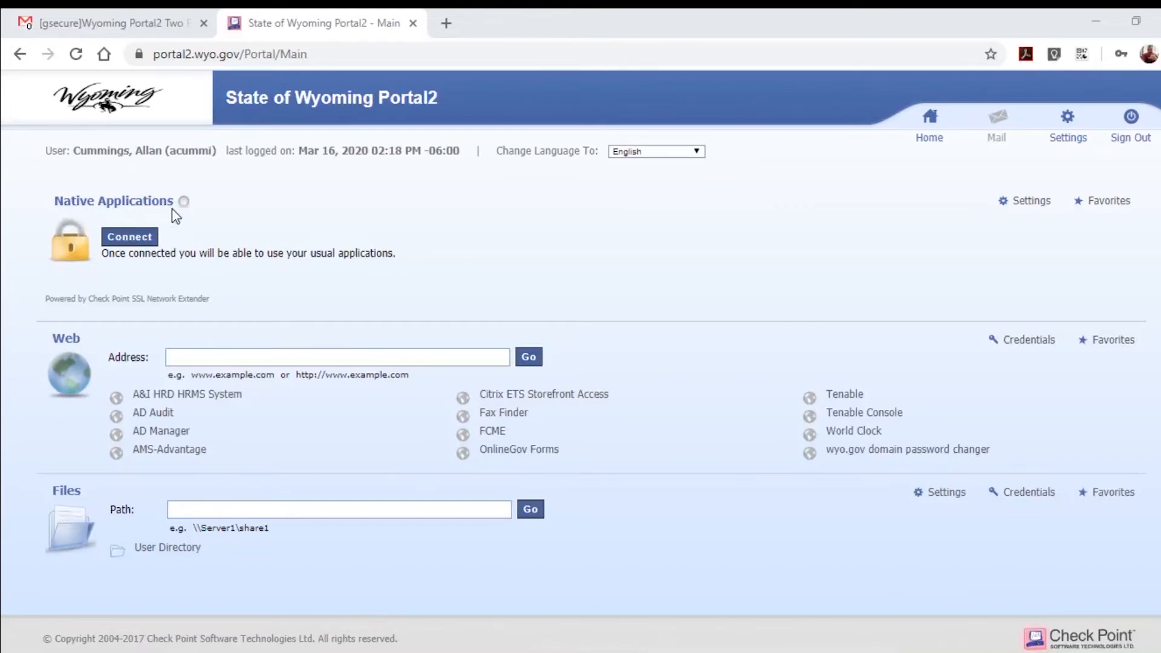
pyautogui.moveTo(126, 248)
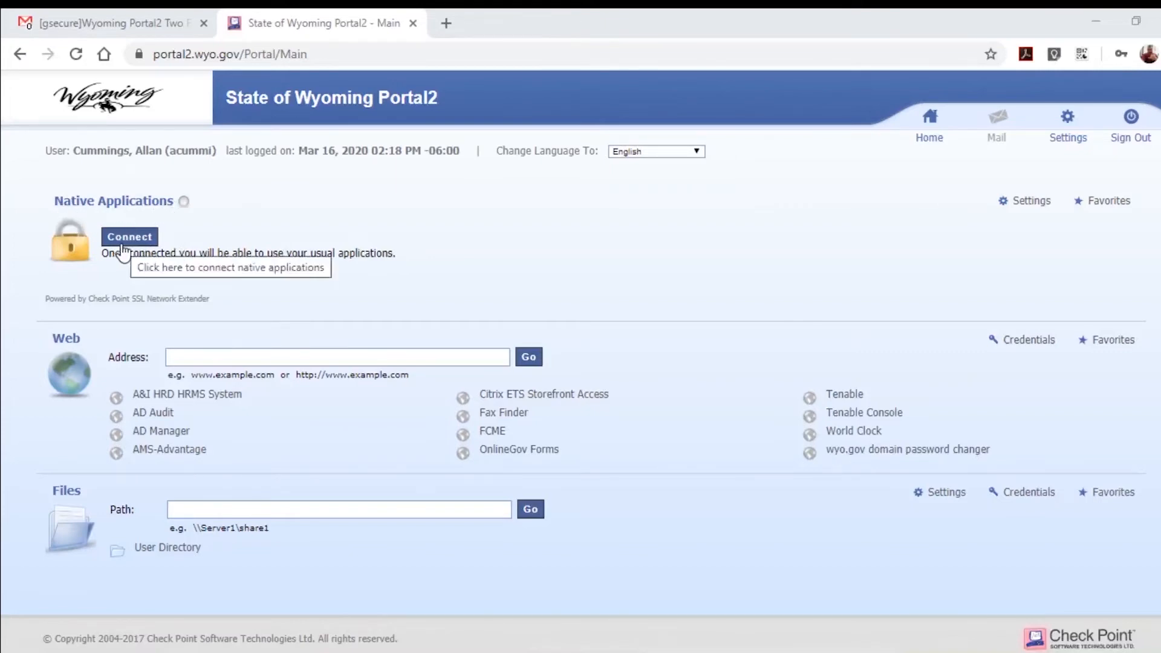
pyautogui.moveTo(133, 252)
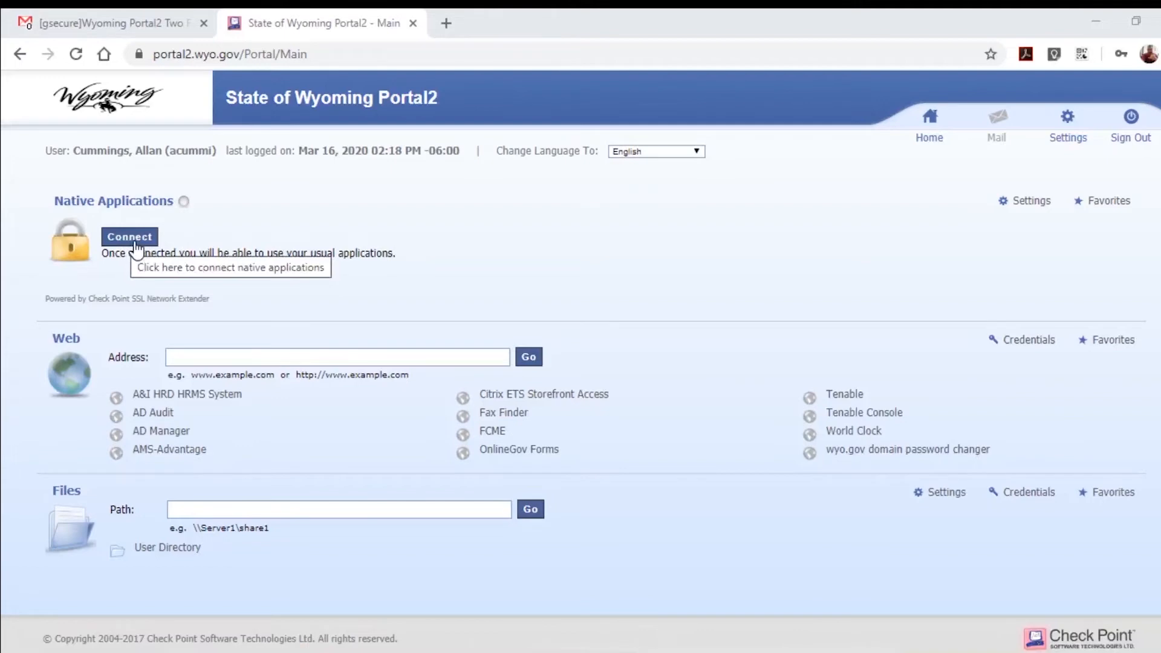
# Connect Native Applications and download the CheckPointMobileAgent.msi installer from the popup.
pyautogui.click(129, 236)
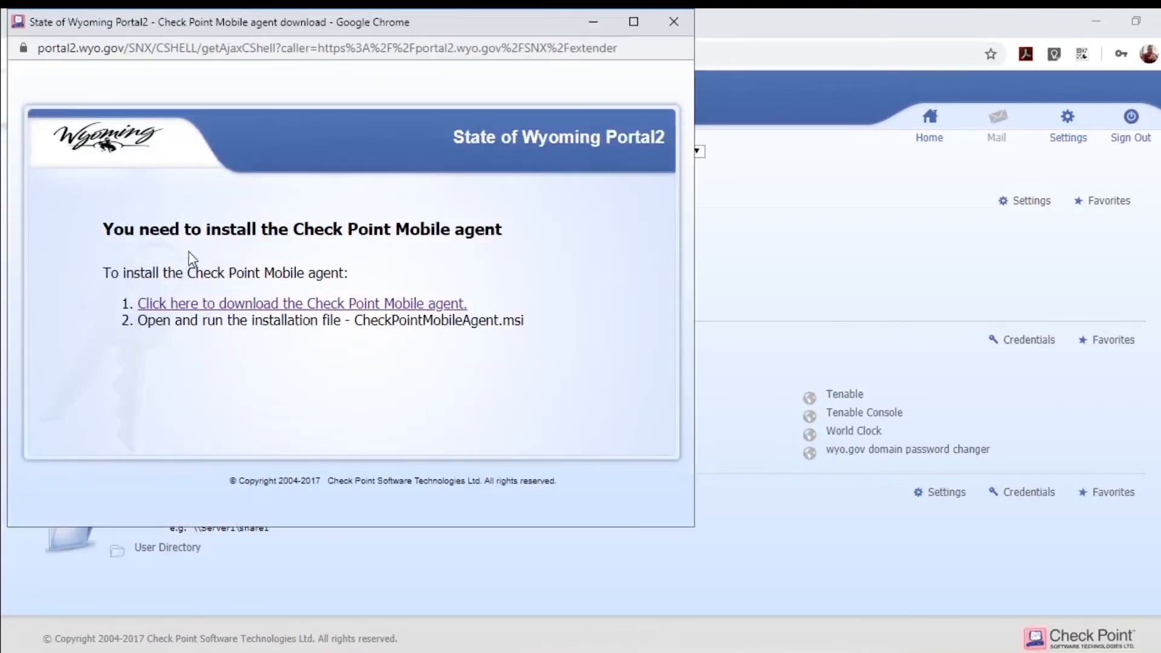
pyautogui.moveTo(515, 349)
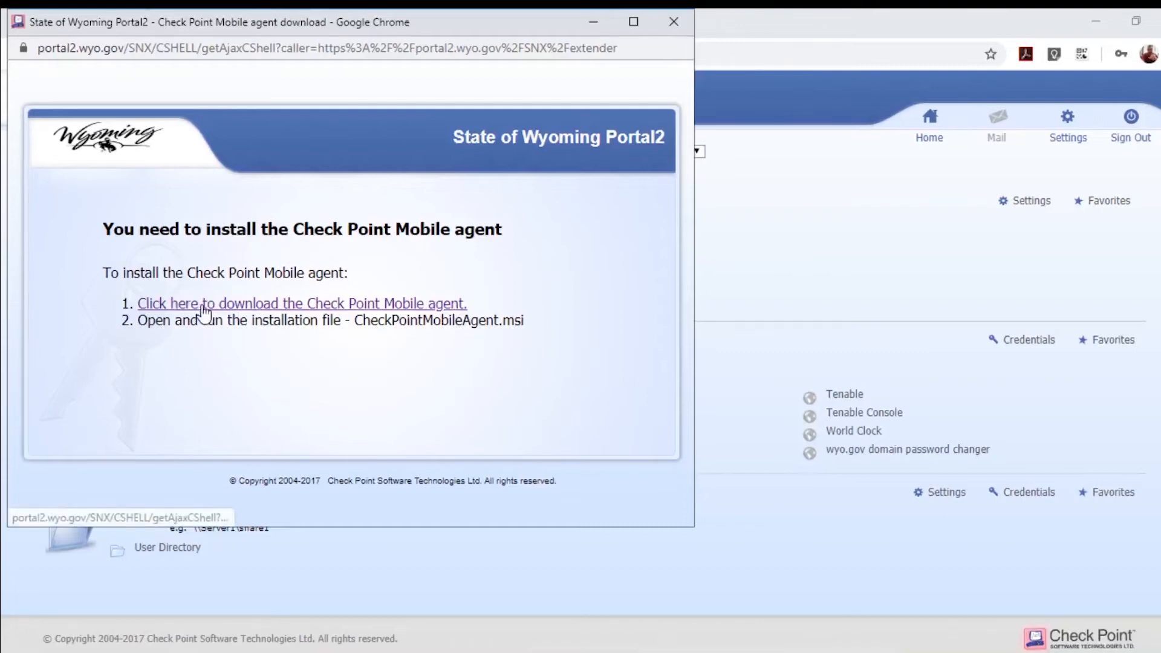
pyautogui.click(301, 302)
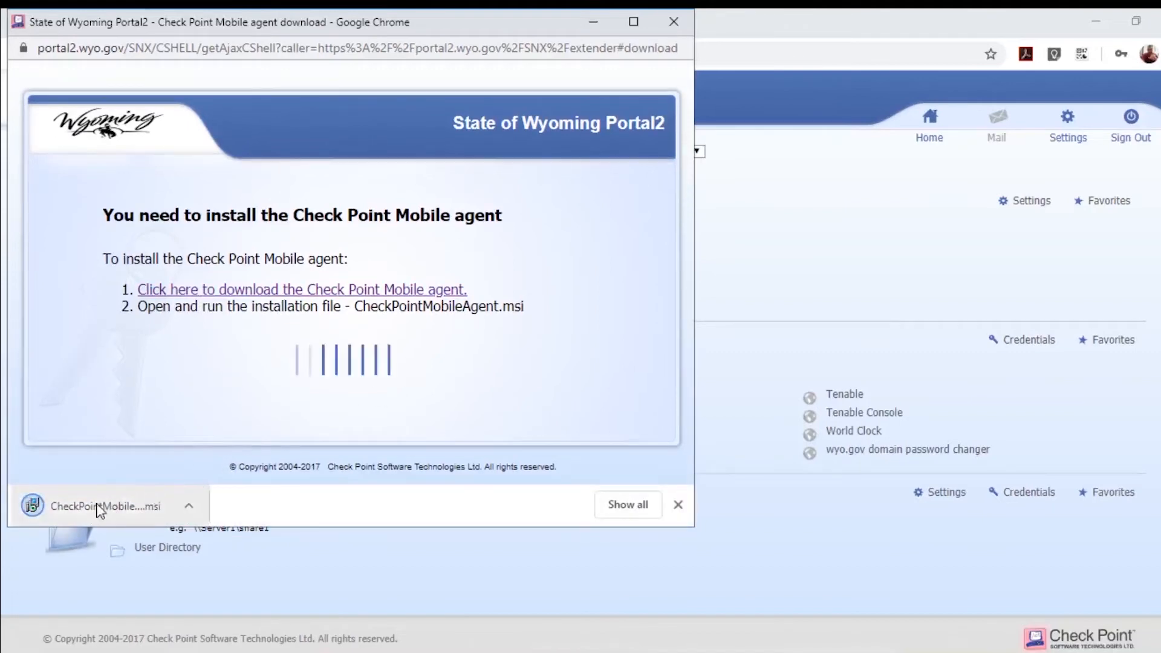
pyautogui.moveTo(112, 517)
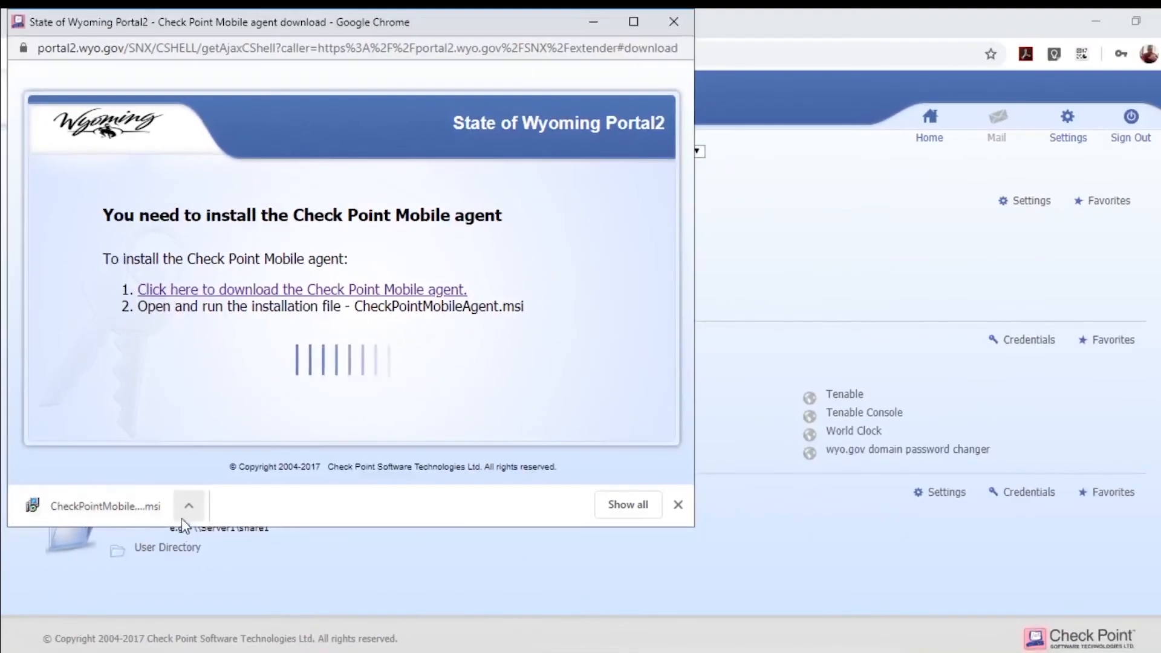
# Run the downloaded Check Point Mobile agent installer from Chrome's download bar.
pyautogui.click(189, 505)
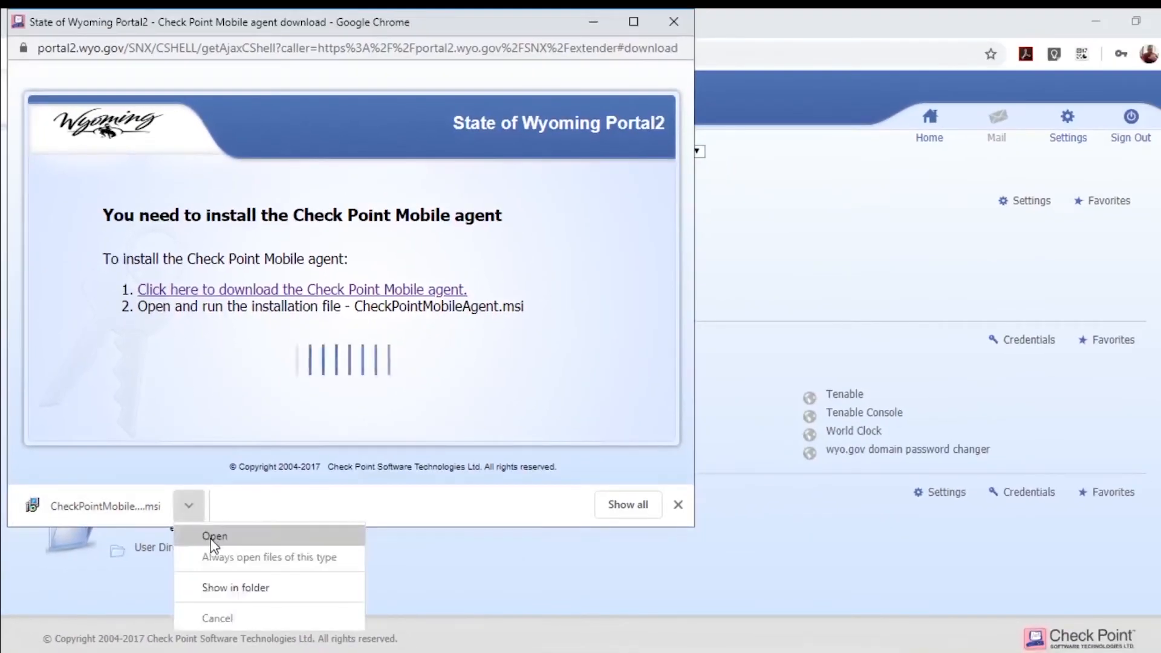
pyautogui.click(214, 536)
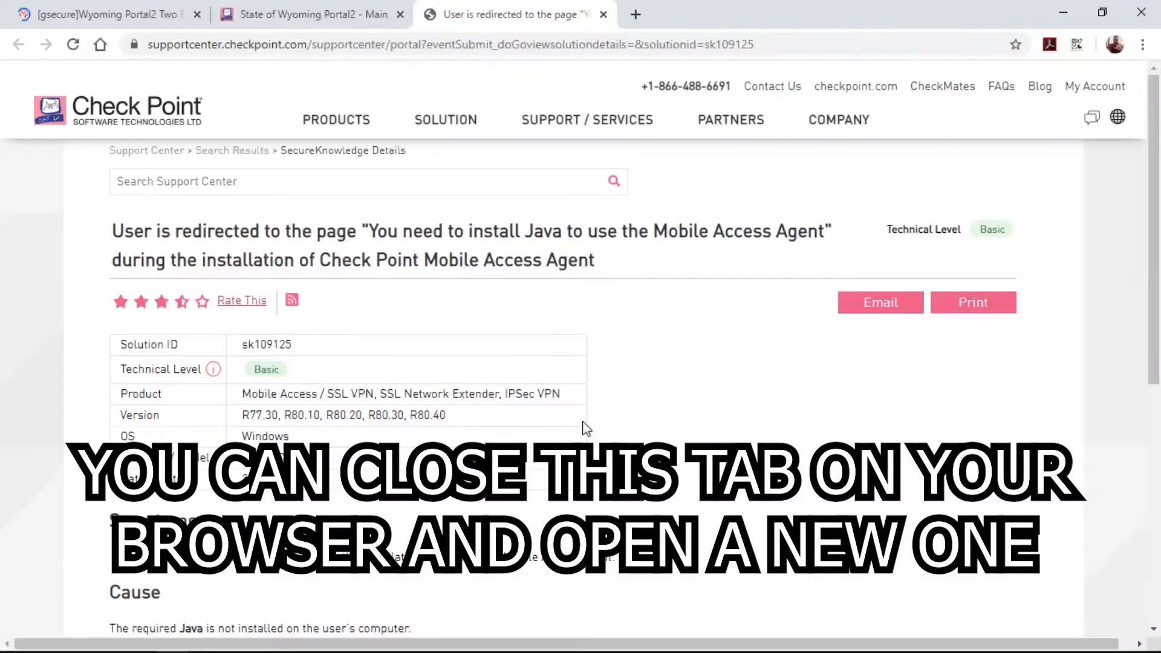
pyautogui.moveTo(611, 115)
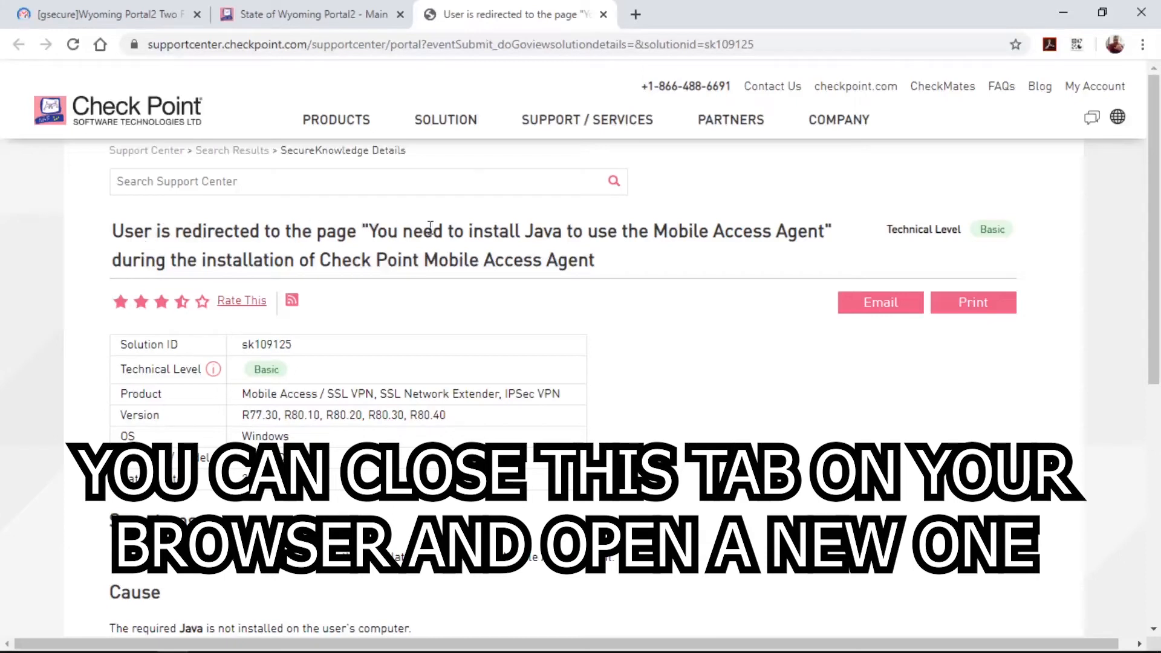
pyautogui.moveTo(840, 245)
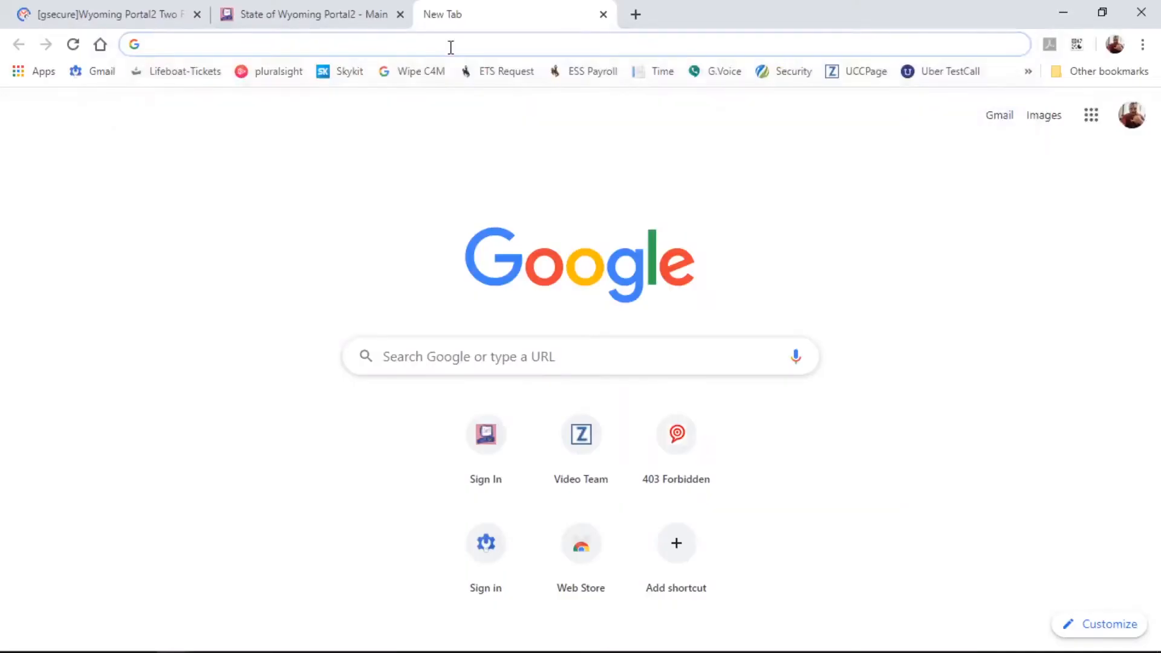
# Go to java.com and download the Java for Windows installer, accepting the license.
pyautogui.write('java.com/en/')
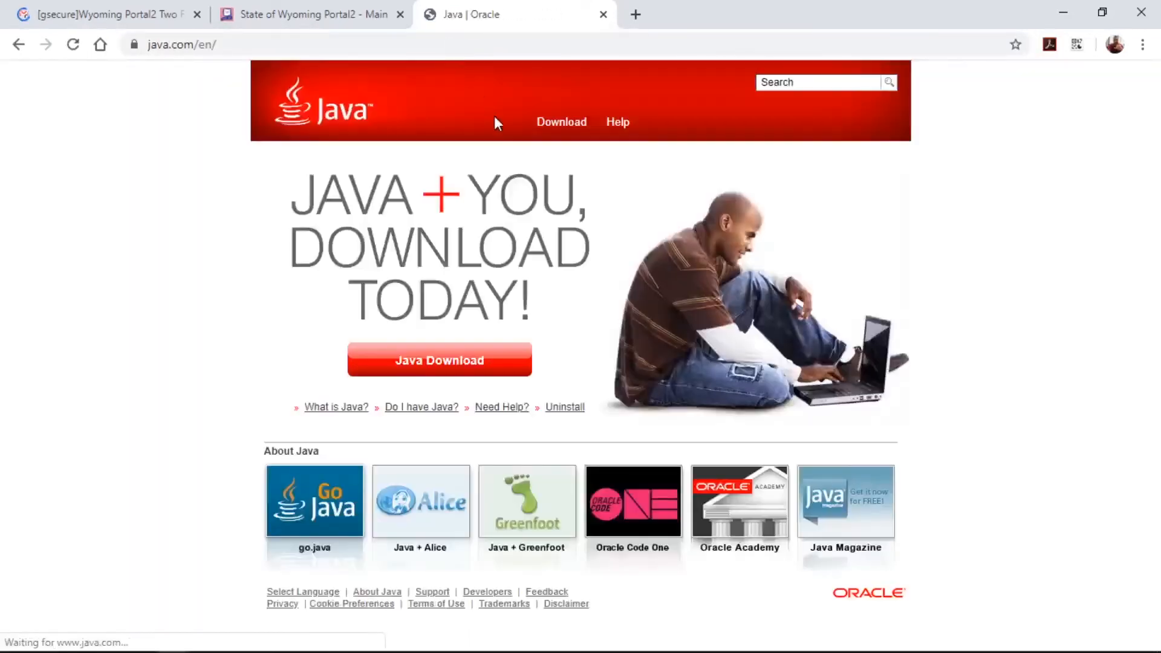
pyautogui.moveTo(440, 361)
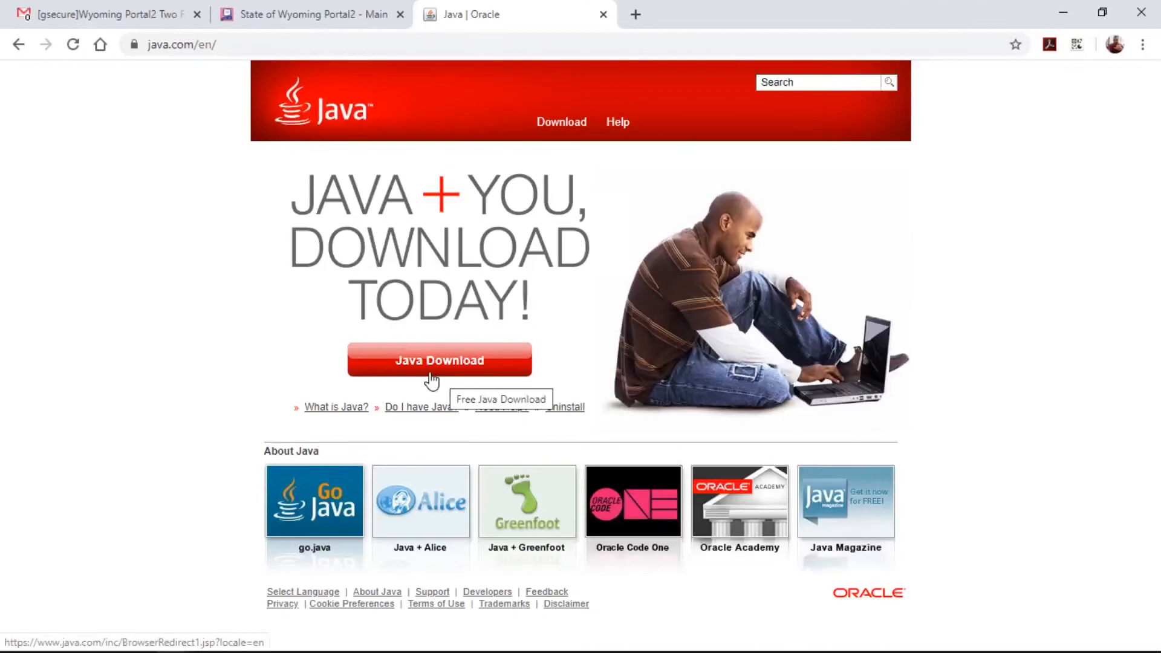
pyautogui.click(438, 360)
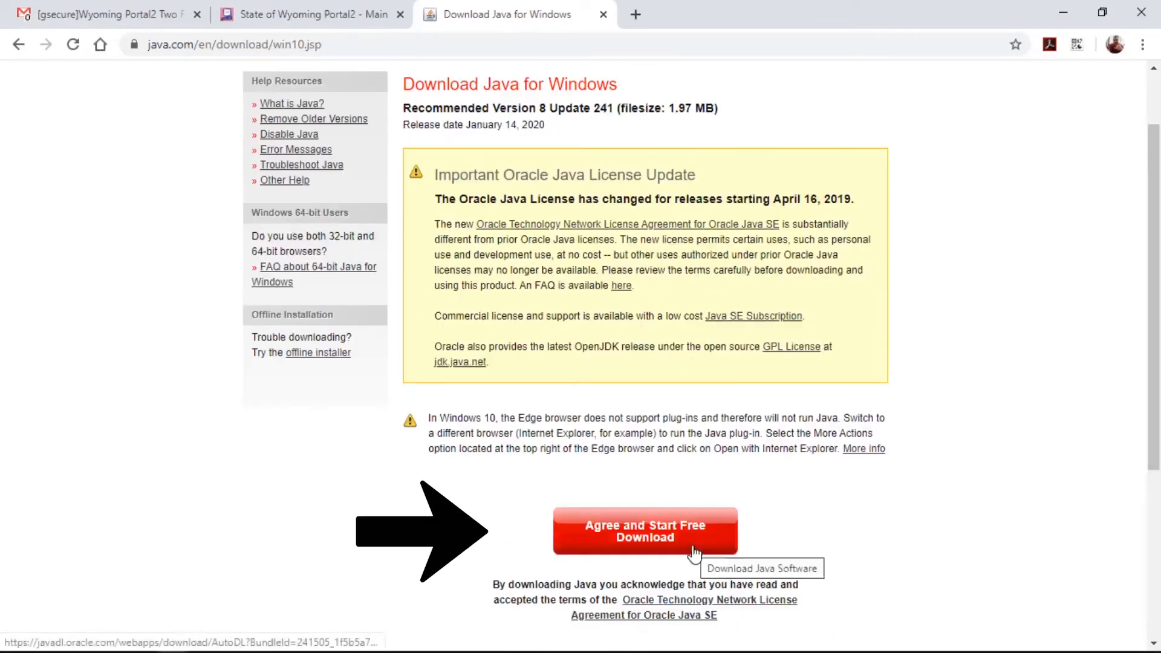
pyautogui.click(644, 531)
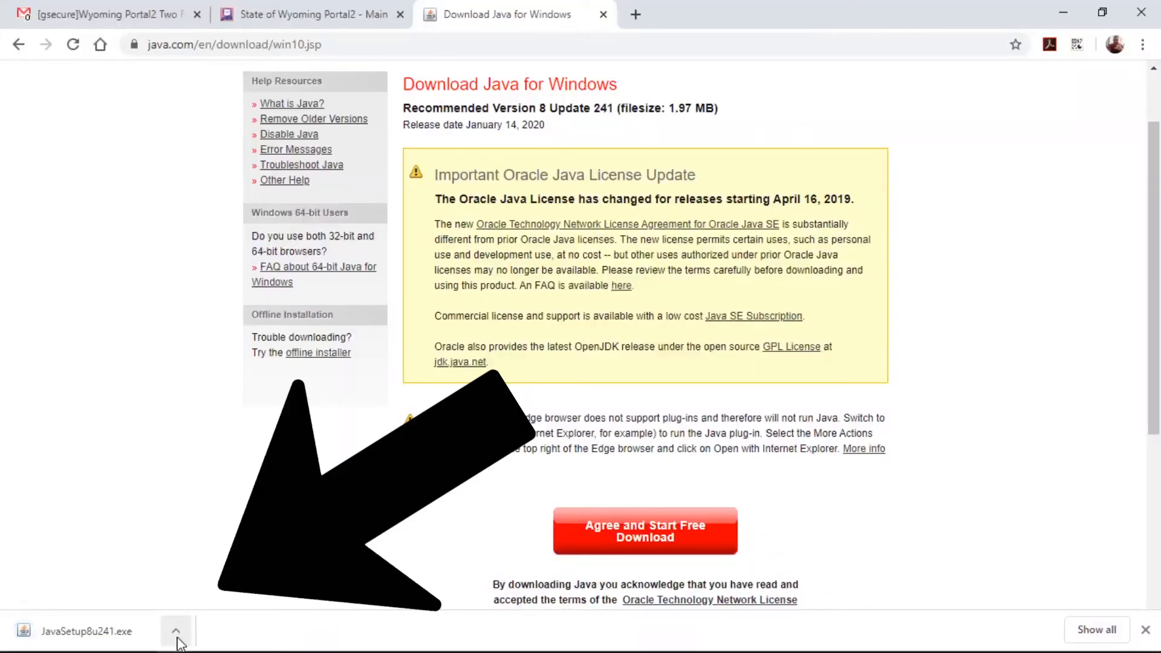
# Run the downloaded JavaSetup8u241.exe and install Java, accepting the updated license terms.
pyautogui.click(177, 631)
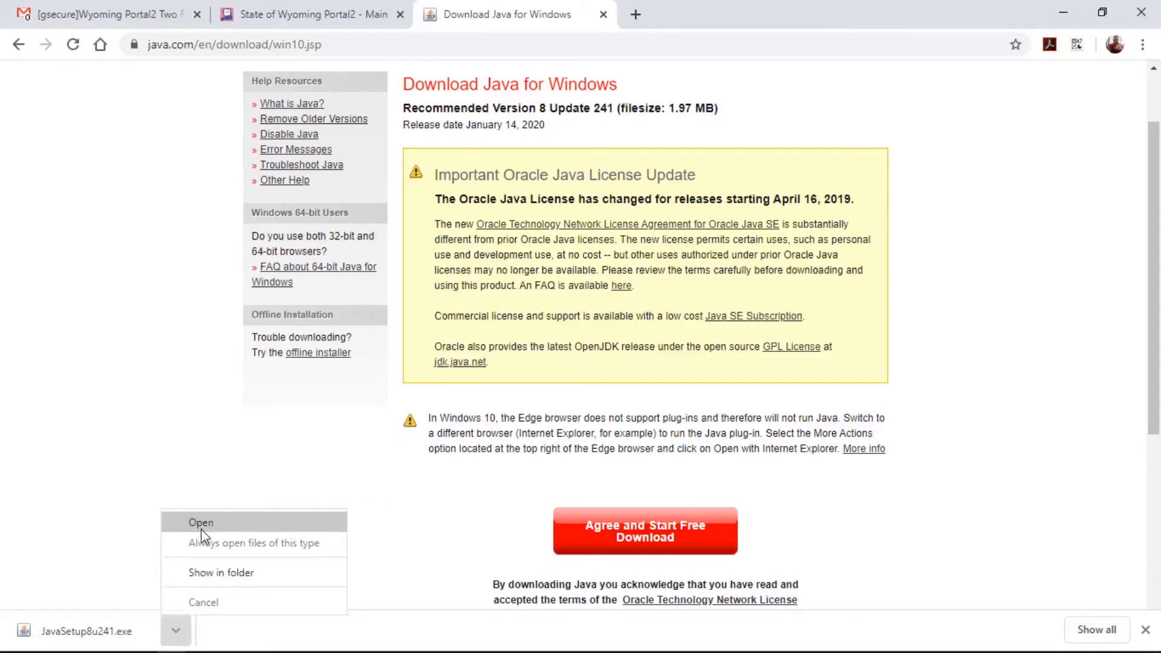
pyautogui.click(201, 523)
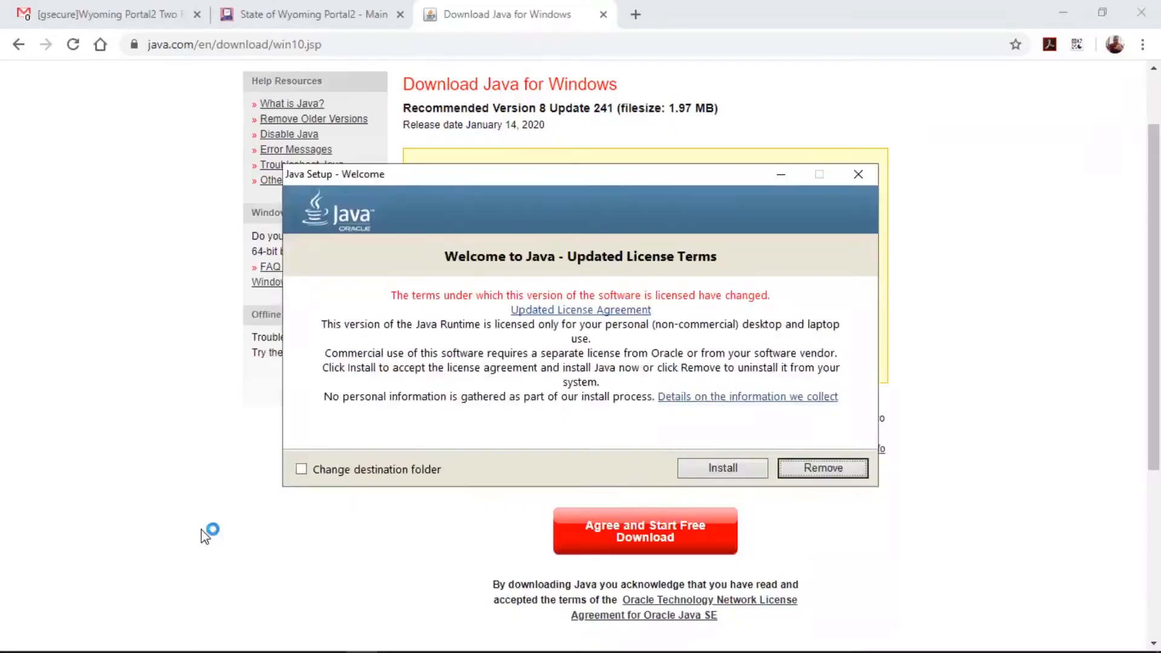
pyautogui.moveTo(722, 467)
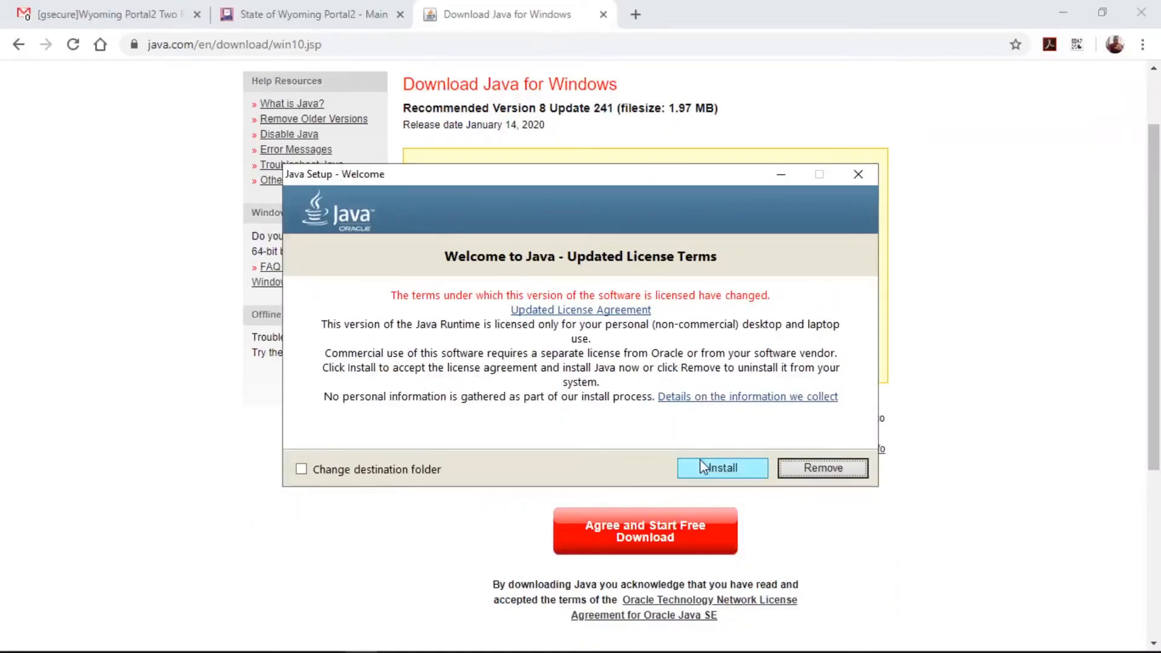
pyautogui.click(720, 467)
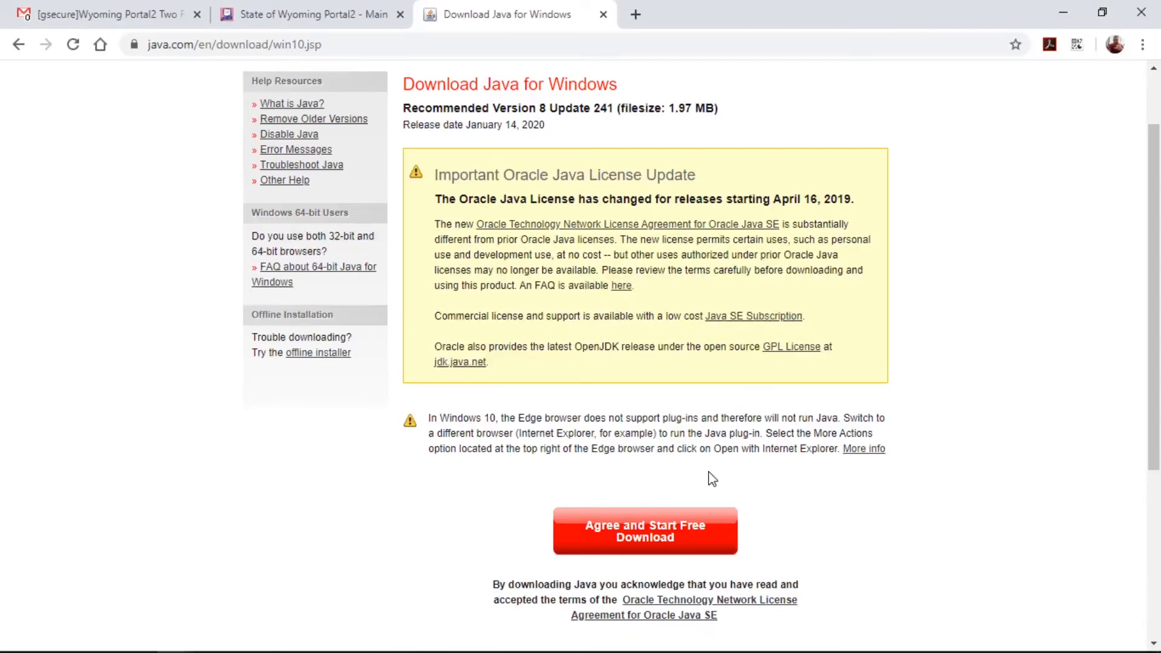
# Return to the Portal2 agent download window and accept installing the Check Point Mobile certificate.
pyautogui.click(311, 15)
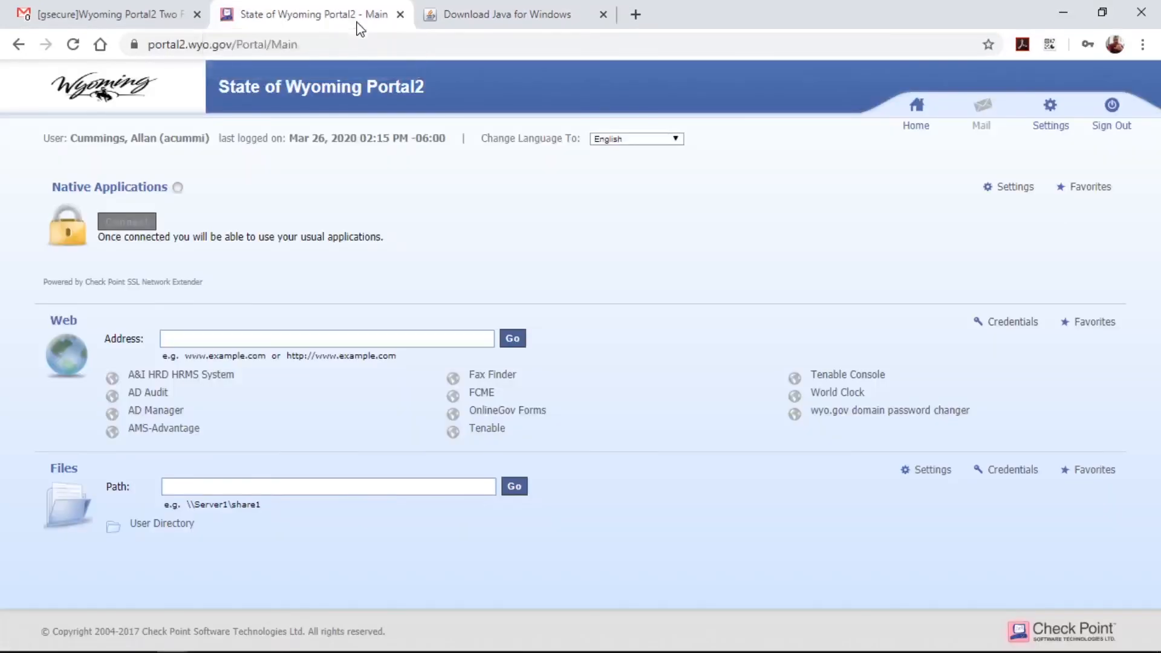
pyautogui.click(125, 221)
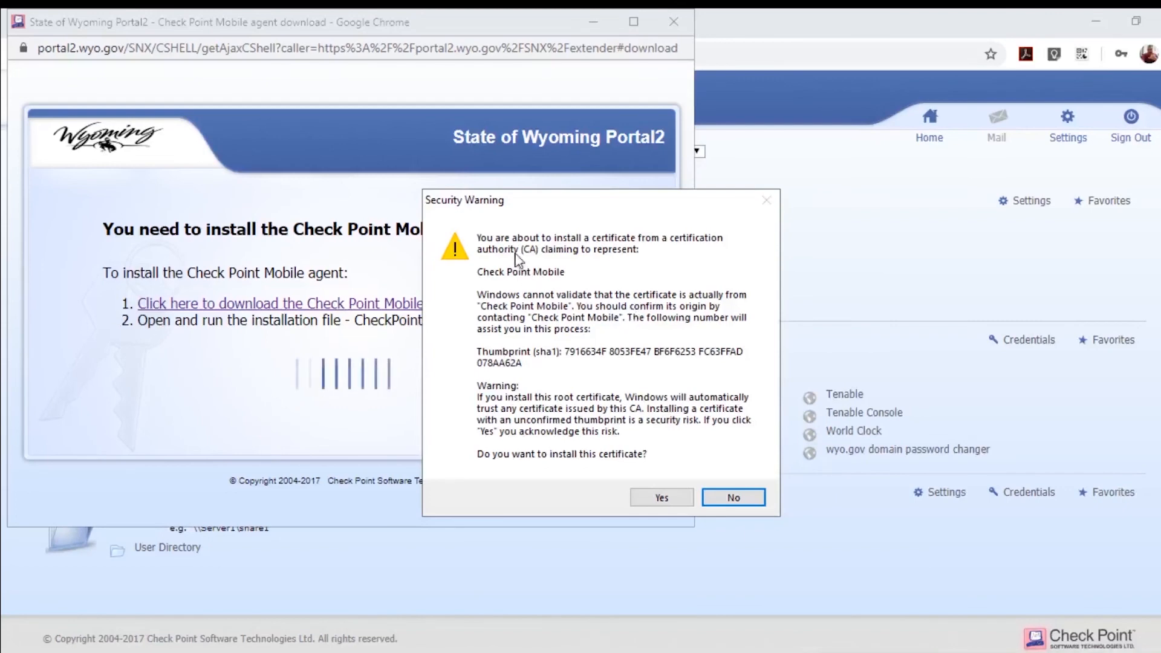
pyautogui.moveTo(527, 281)
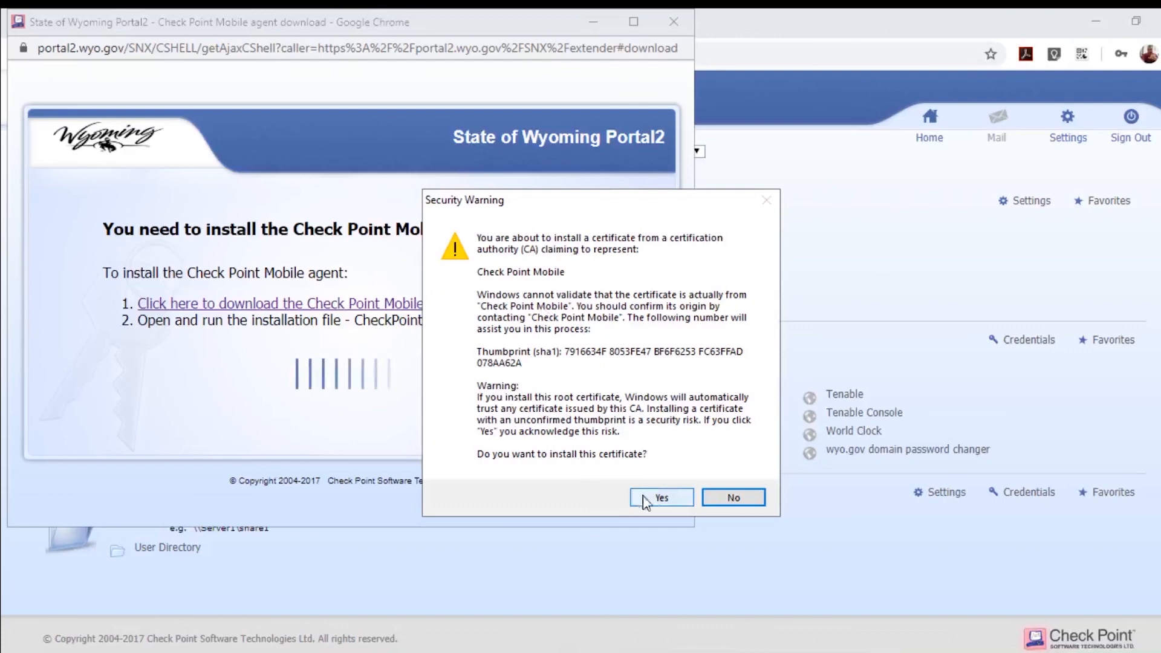
pyautogui.click(660, 497)
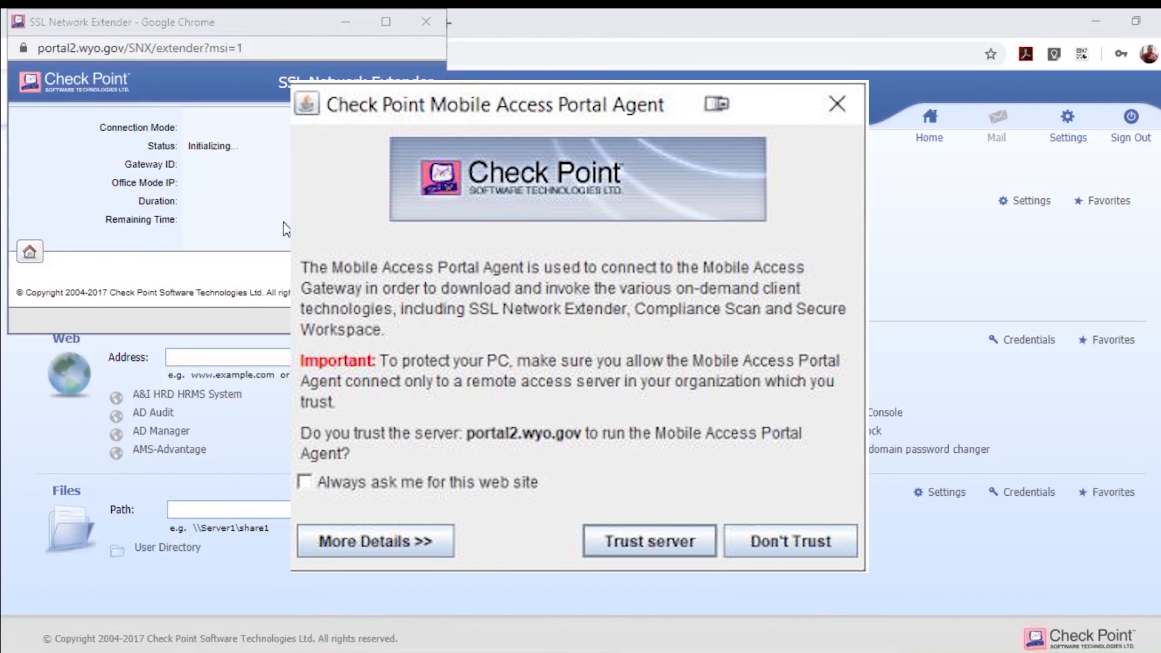
pyautogui.click(649, 541)
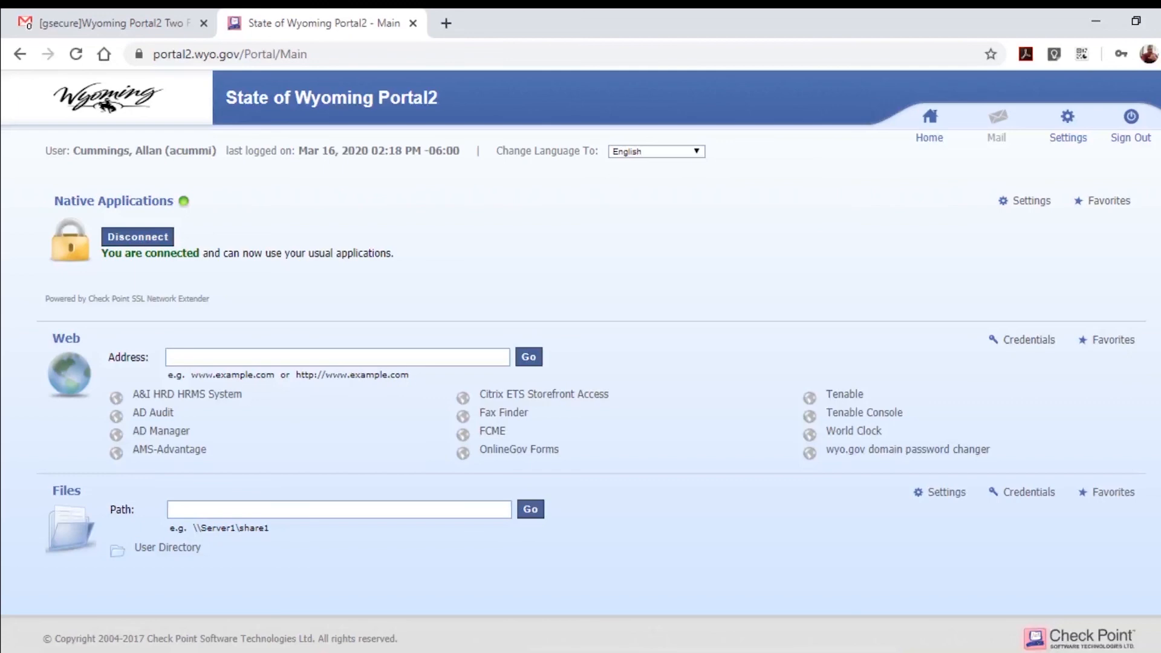
pyautogui.moveTo(489, 453)
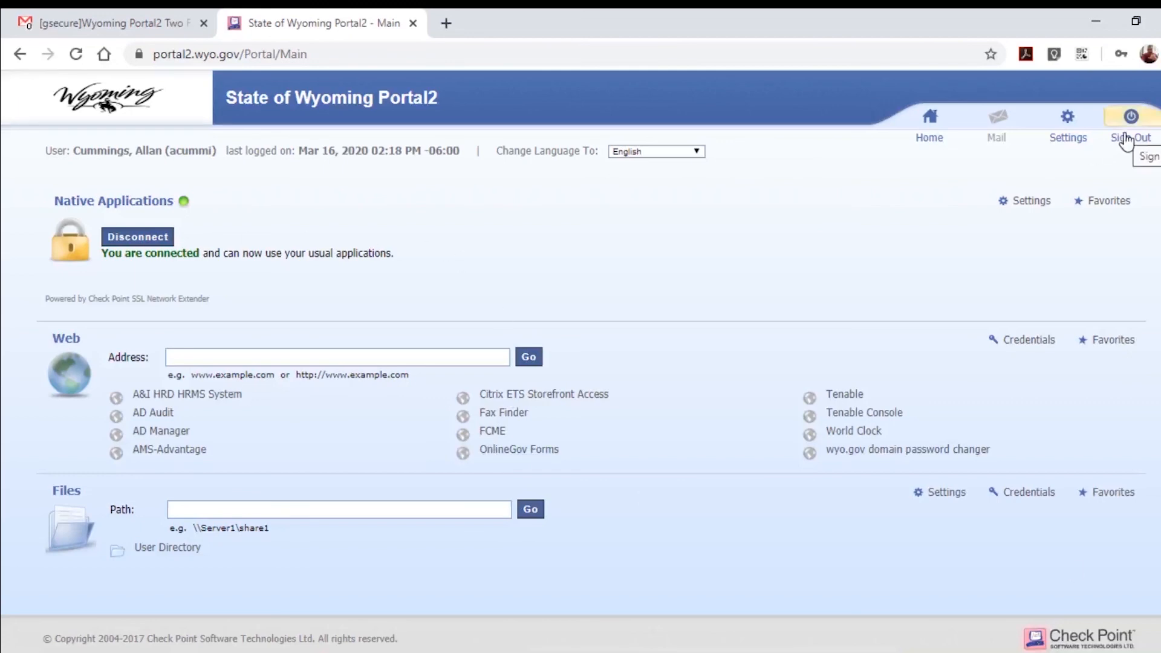
# Sign out from the portal header and confirm, reaching the Check Point Mobile thank-you page.
pyautogui.click(1131, 126)
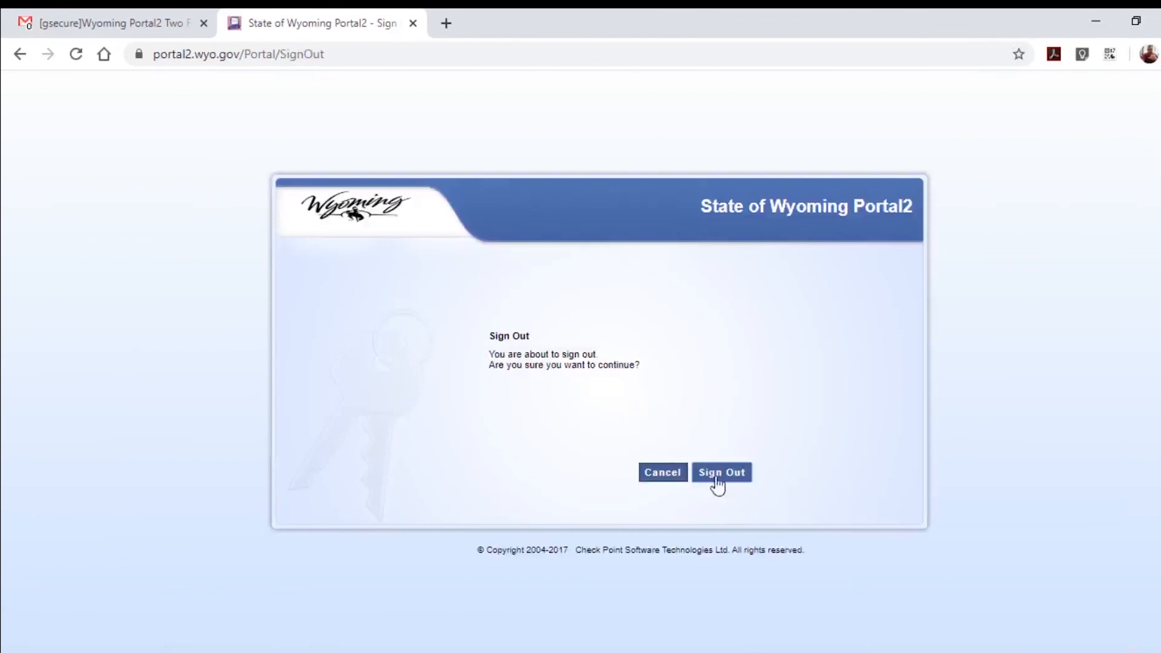
pyautogui.click(721, 473)
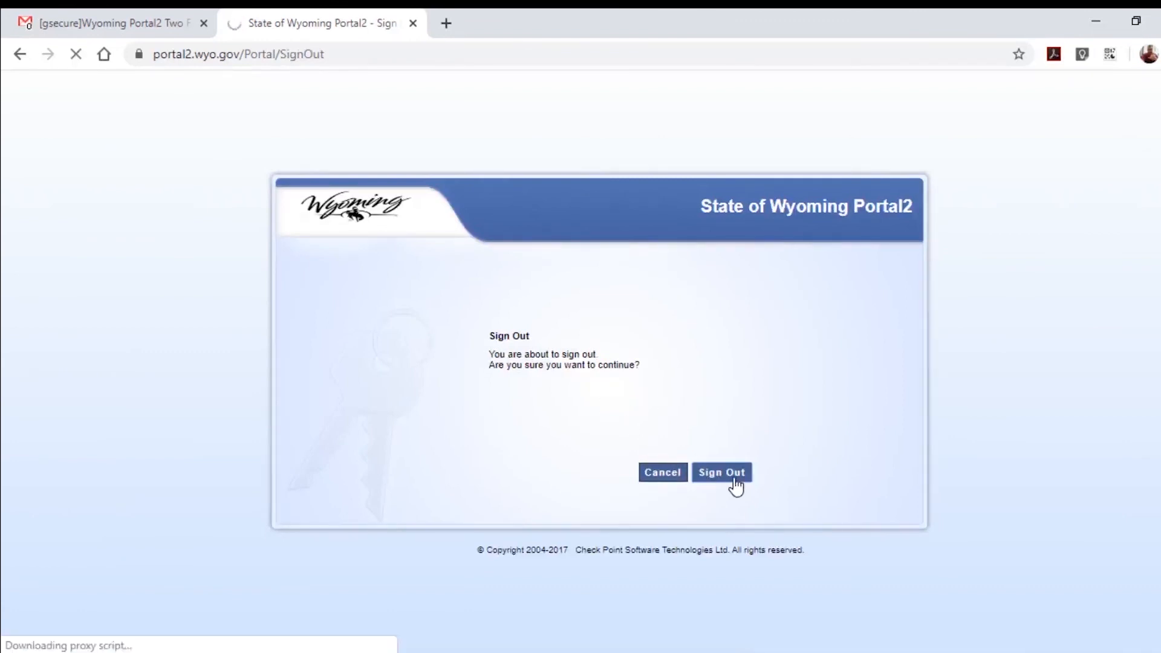
pyautogui.click(721, 473)
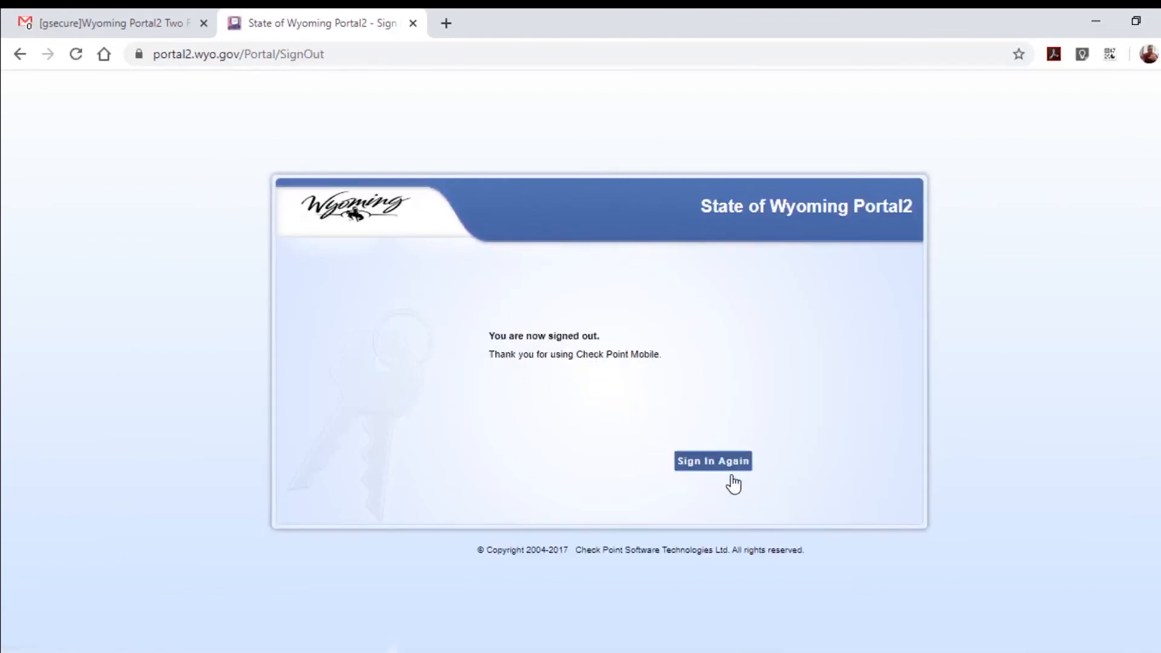